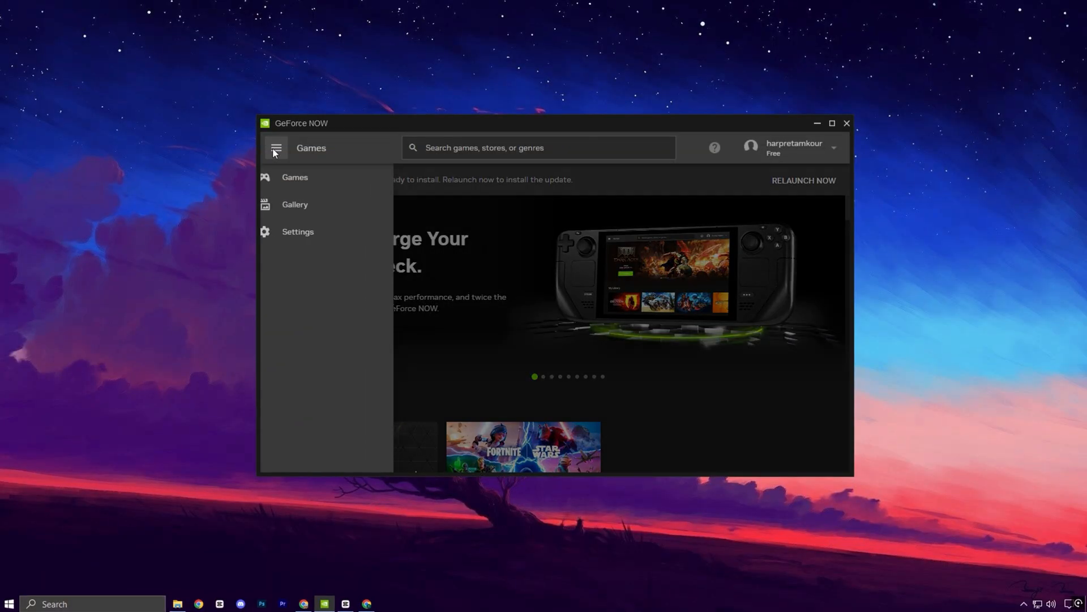
Step: Open GeForce NOW Settings and select the Custom streaming quality option
{"action": "left_click", "coordinate": [298, 232]}
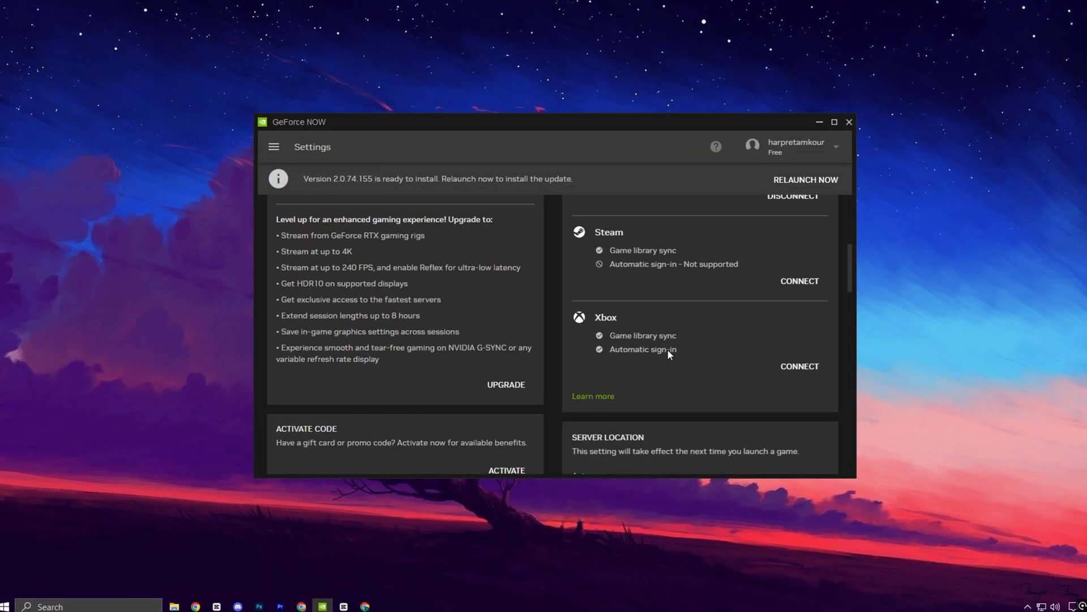
{"action": "scroll", "scroll_direction": "down", "scroll_amount": 3}
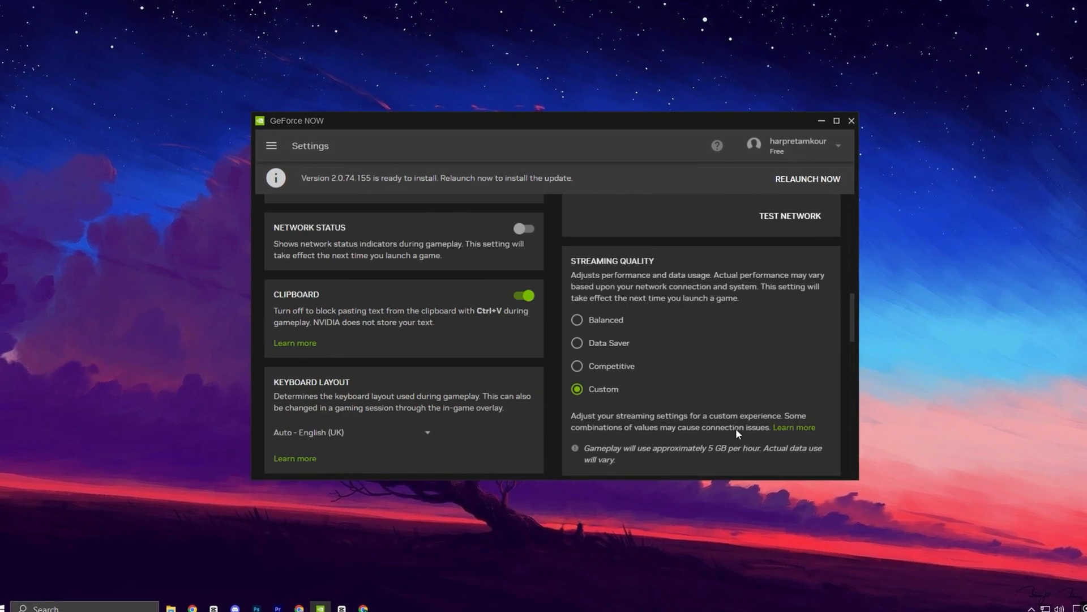
{"action": "scroll", "scroll_direction": "down", "scroll_amount": 3}
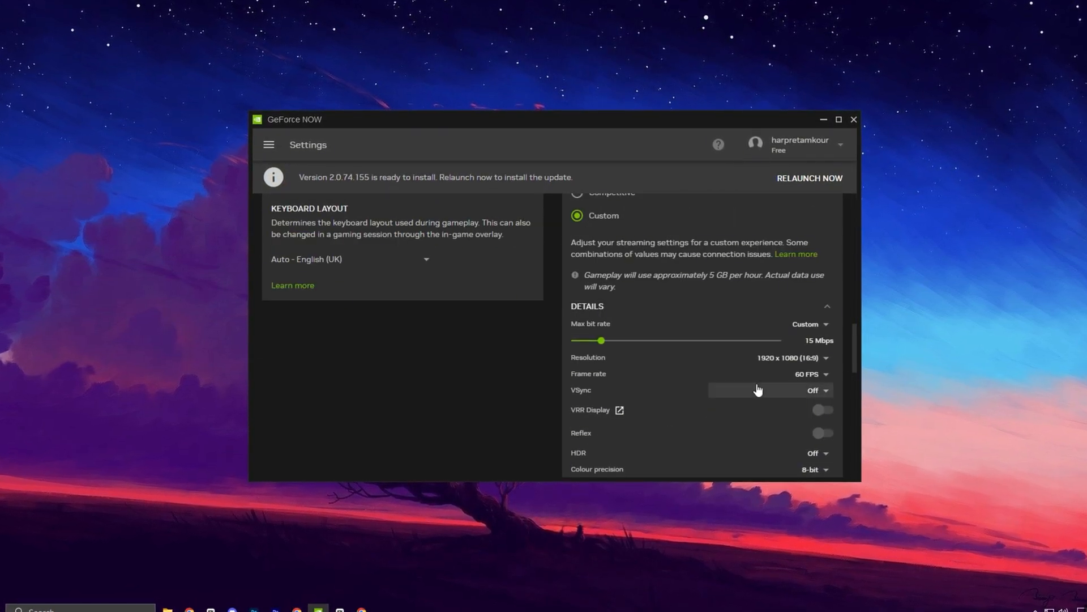
{"action": "left_click", "coordinate": [796, 358]}
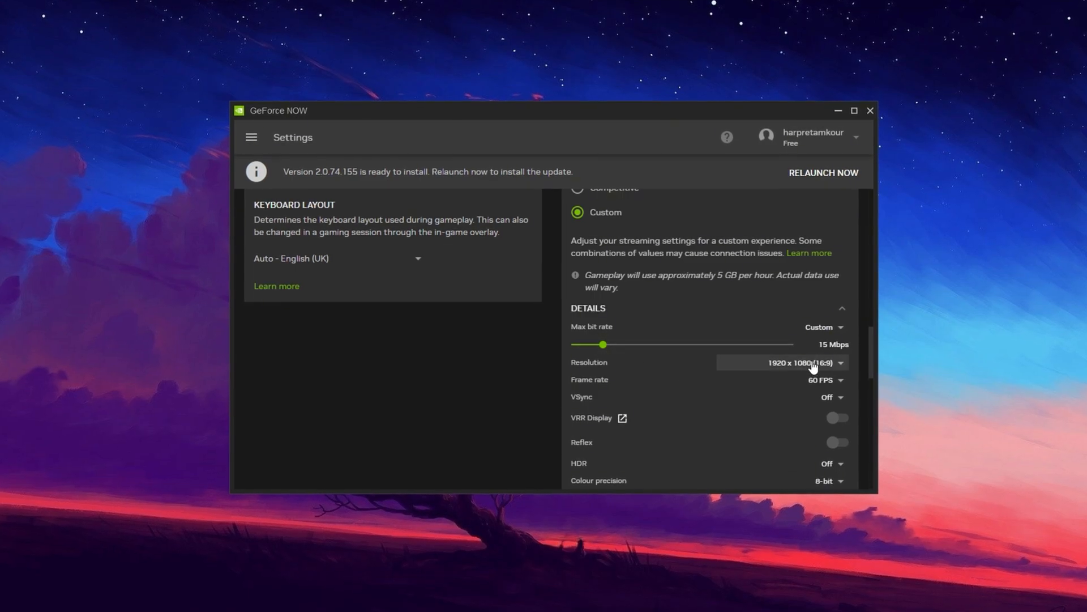
Step: Set the custom resolution to 1920 x 1080 and frame rate to 60 FPS
{"action": "left_click", "coordinate": [817, 362]}
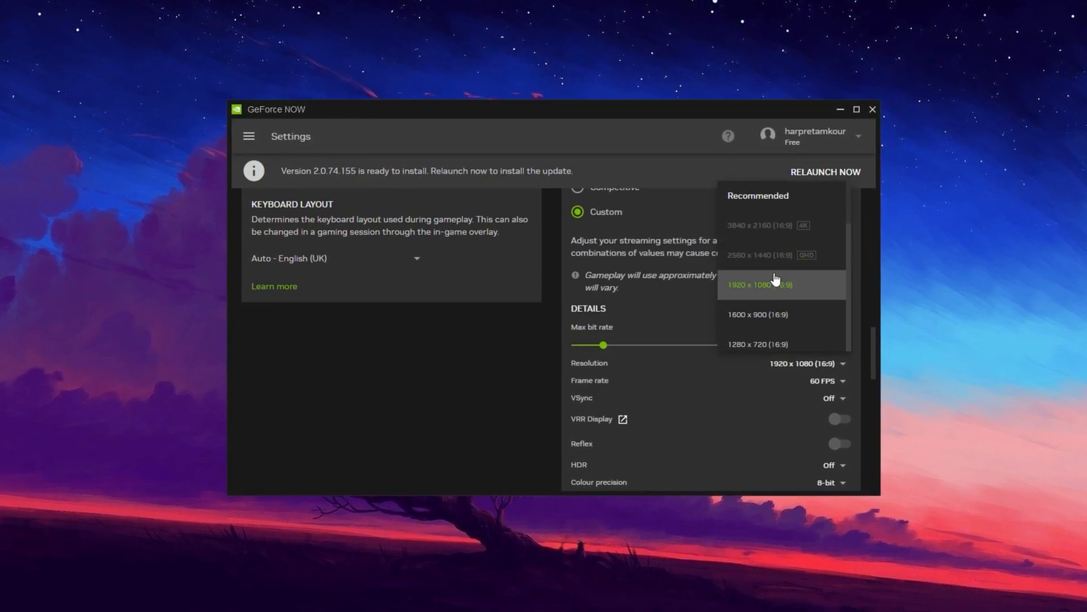
{"action": "left_click", "coordinate": [776, 284]}
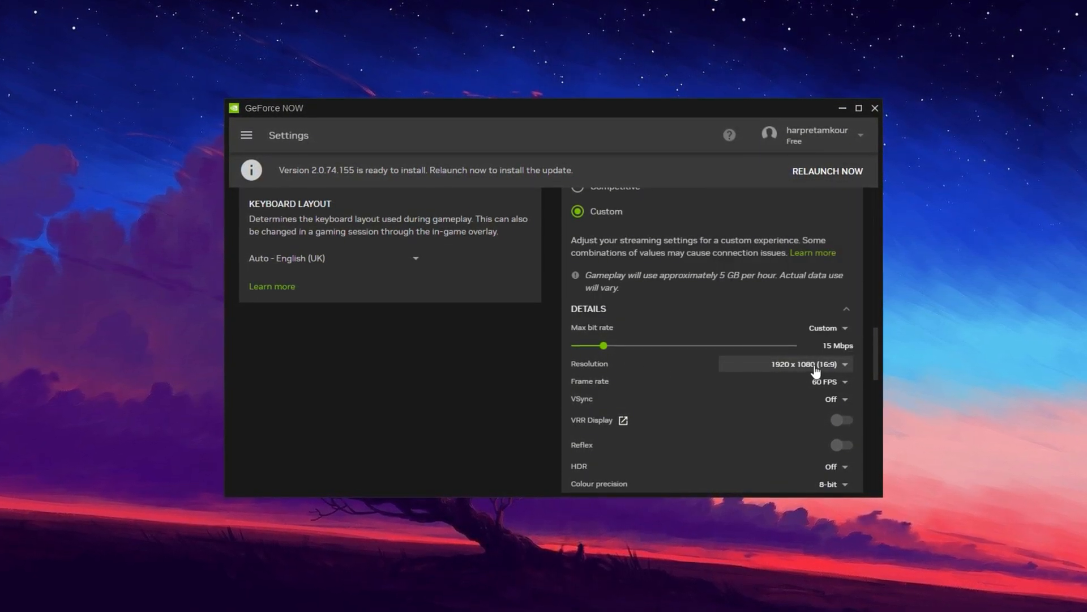
{"action": "left_click", "coordinate": [830, 382]}
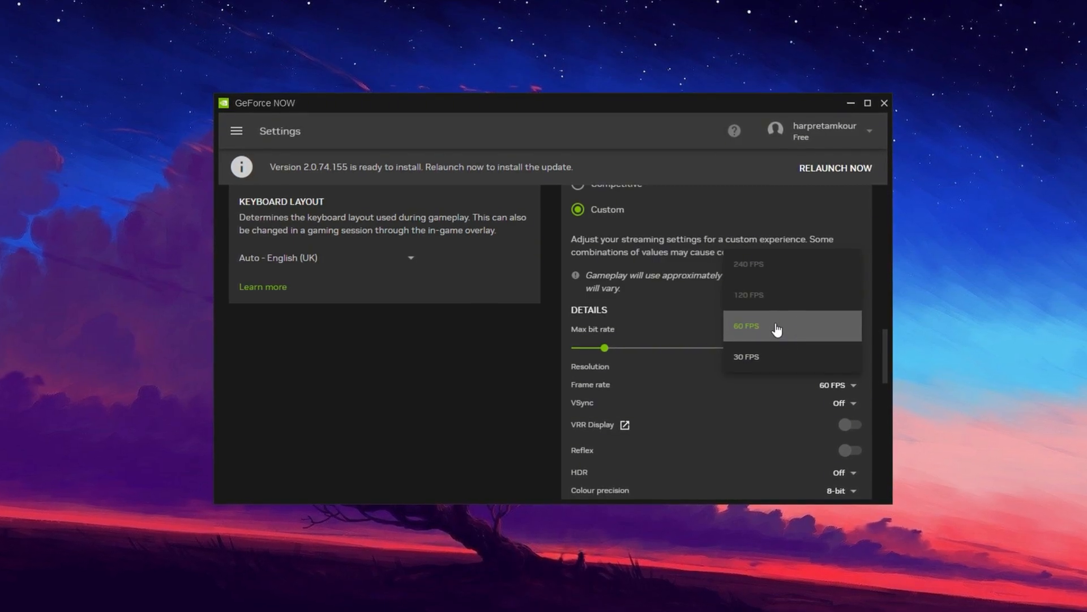
{"action": "left_click", "coordinate": [746, 325]}
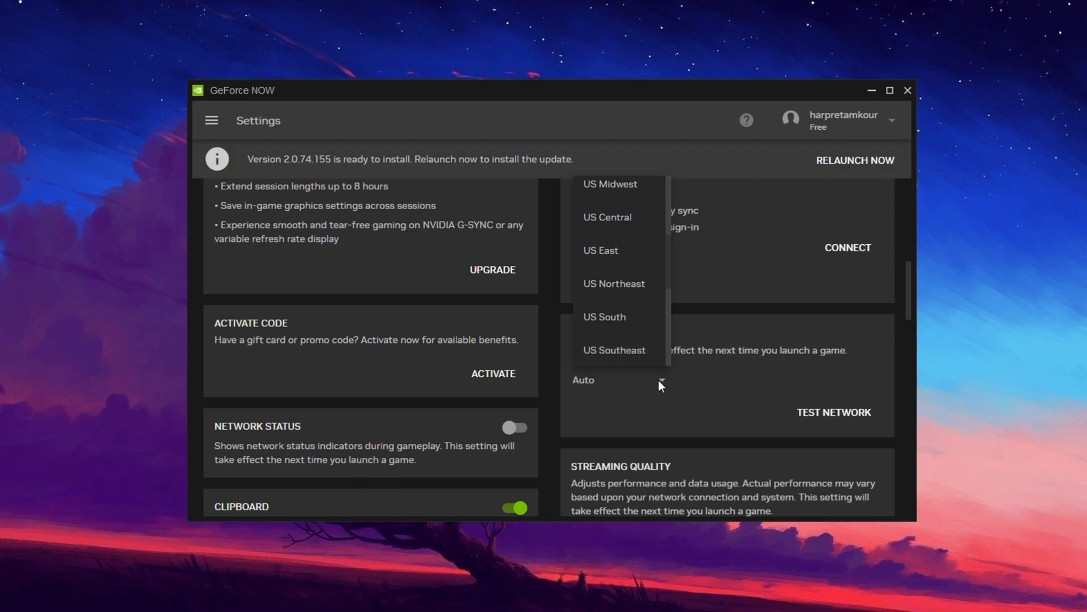
{"action": "left_click", "coordinate": [661, 380]}
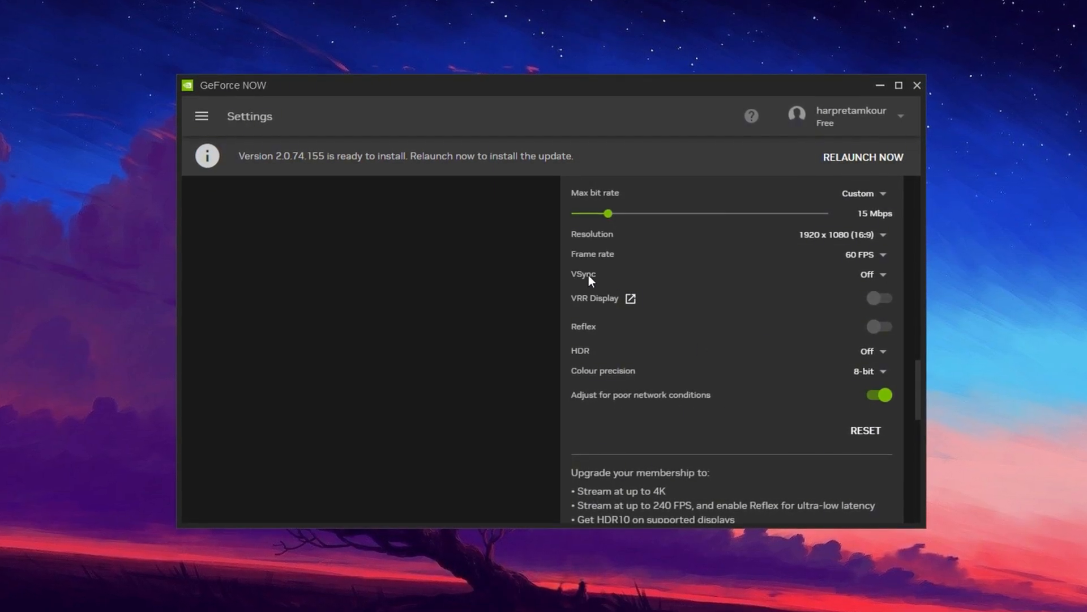
Step: Leave VSync Off, HDR Off and colour precision at 8-bit in Details
{"action": "left_click", "coordinate": [875, 275]}
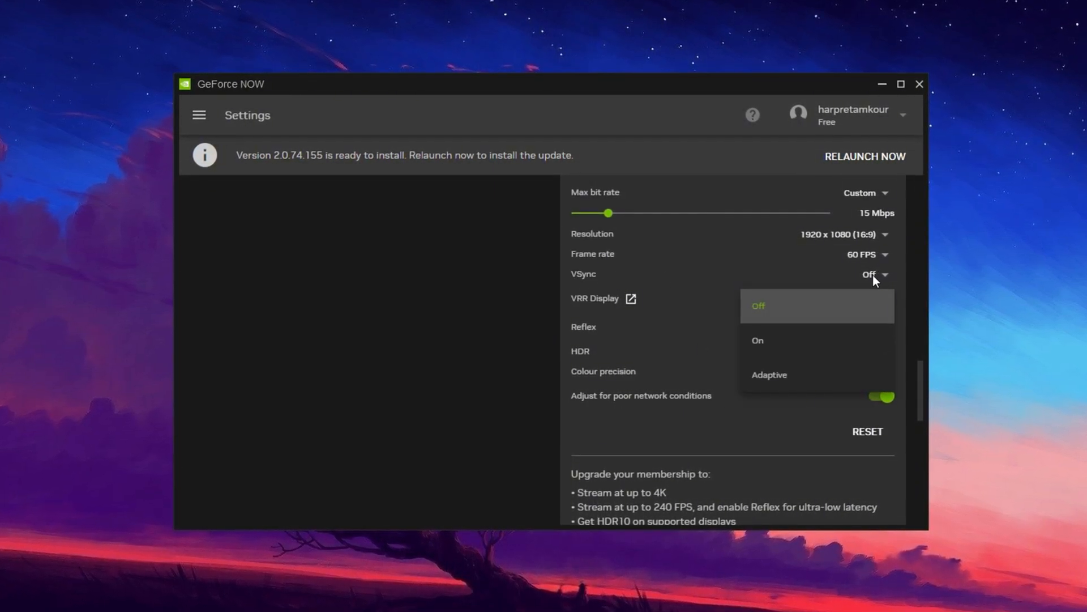
{"action": "left_click", "coordinate": [759, 306]}
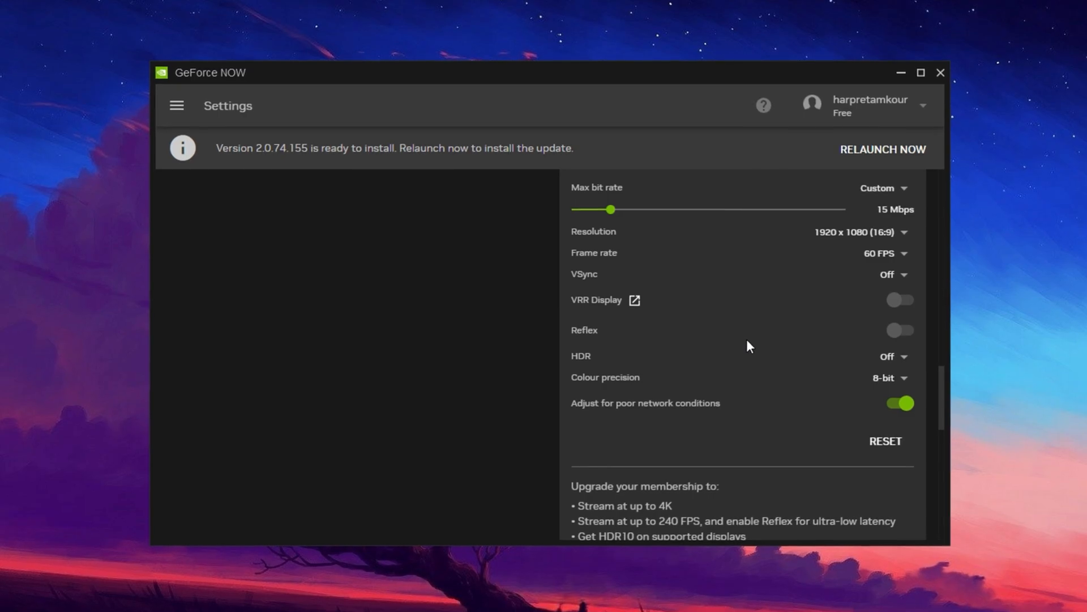
{"action": "left_click", "coordinate": [895, 357]}
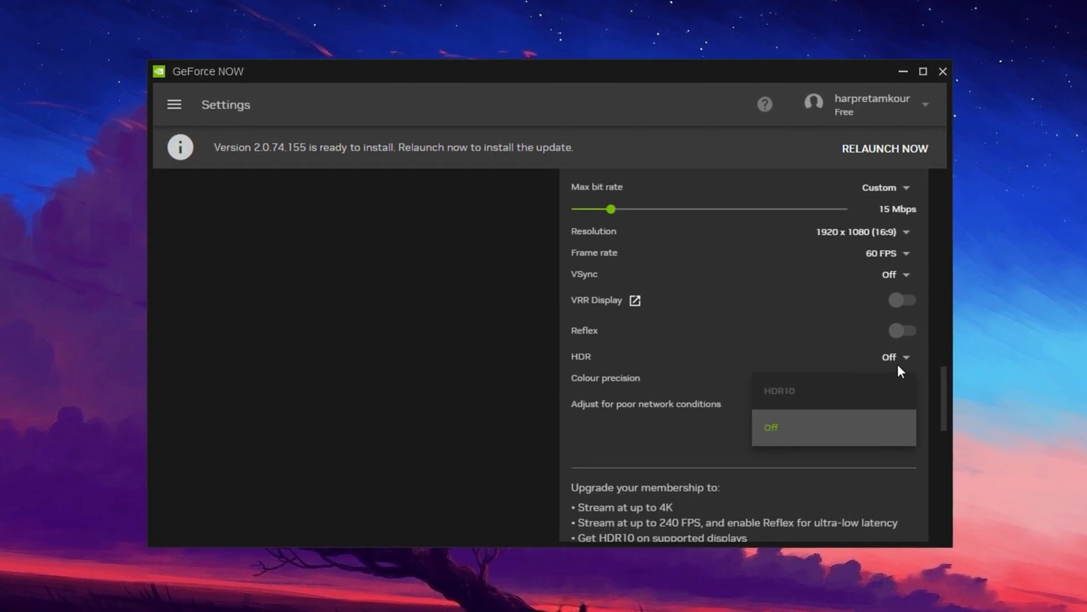
{"action": "left_click", "coordinate": [771, 428]}
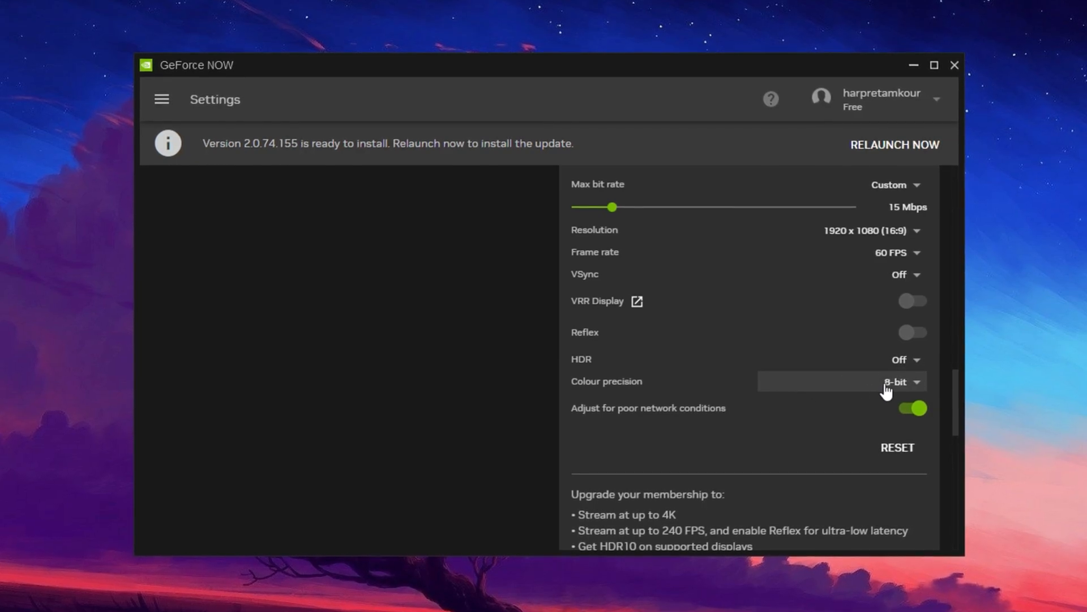
{"action": "left_click", "coordinate": [900, 382]}
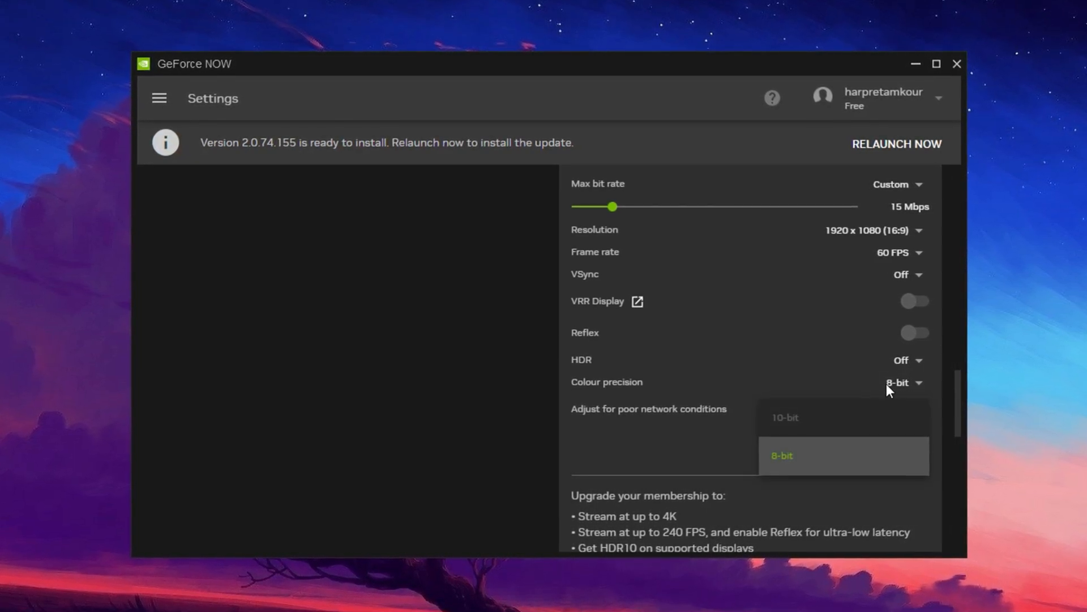
{"action": "left_click", "coordinate": [780, 455]}
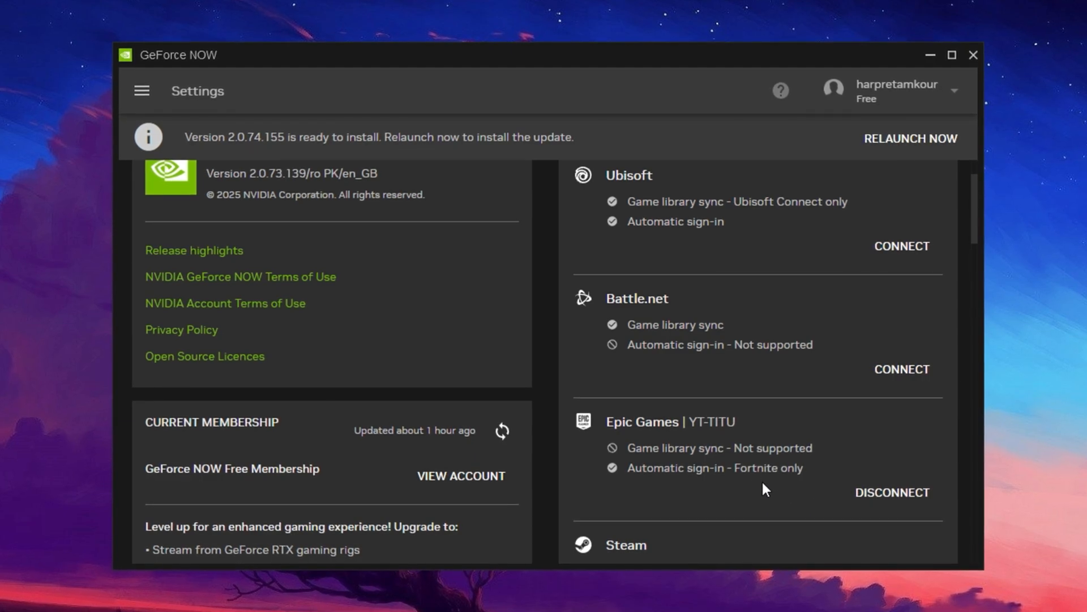
{"action": "mouse_move", "coordinate": [686, 479]}
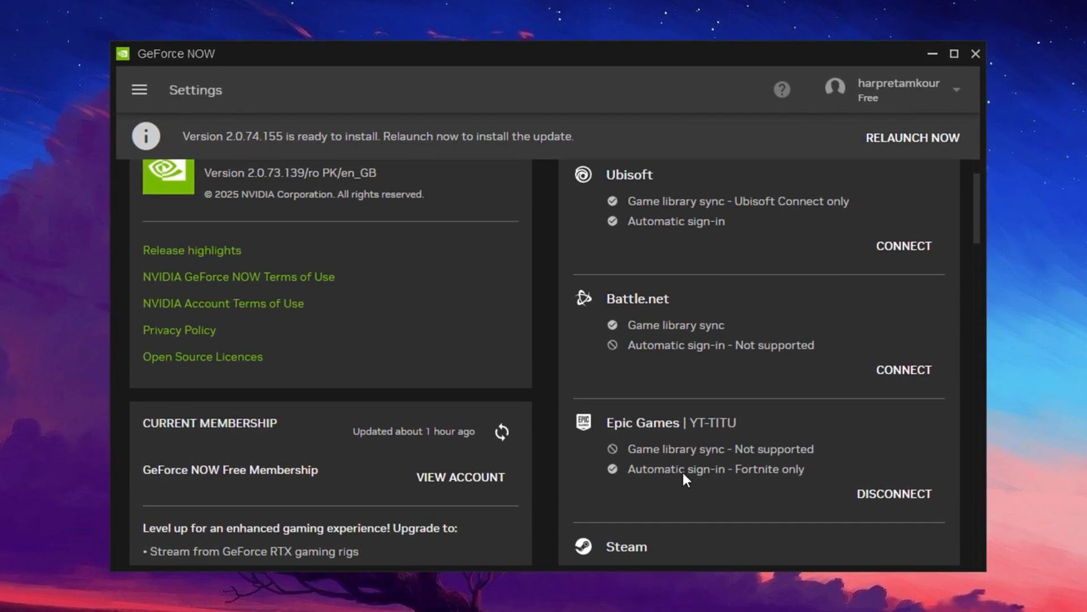
{"action": "mouse_move", "coordinate": [804, 496]}
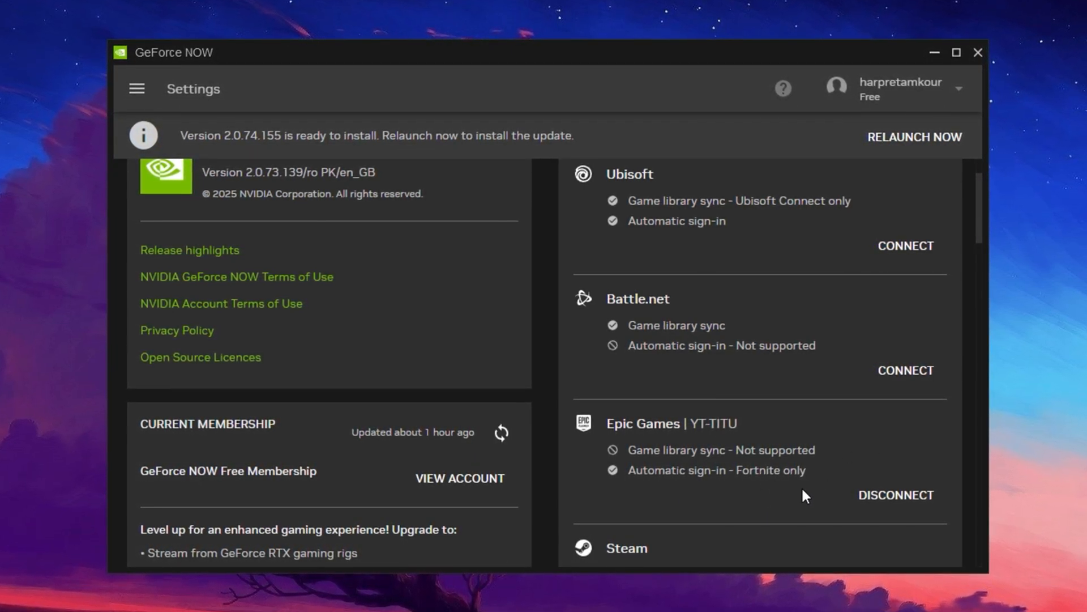
{"action": "mouse_move", "coordinate": [728, 488]}
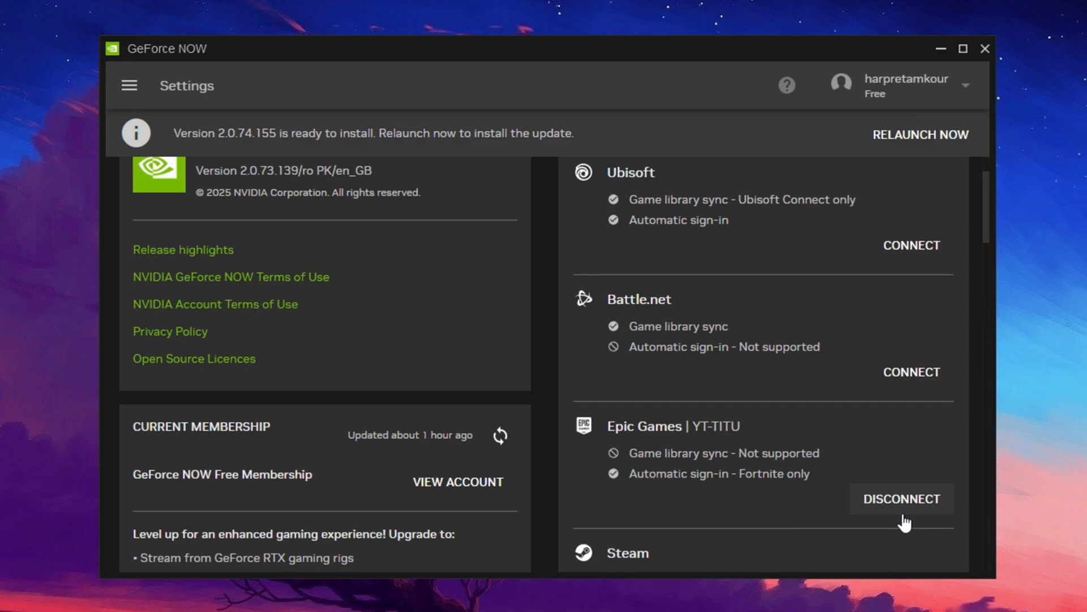
{"action": "mouse_move", "coordinate": [804, 488]}
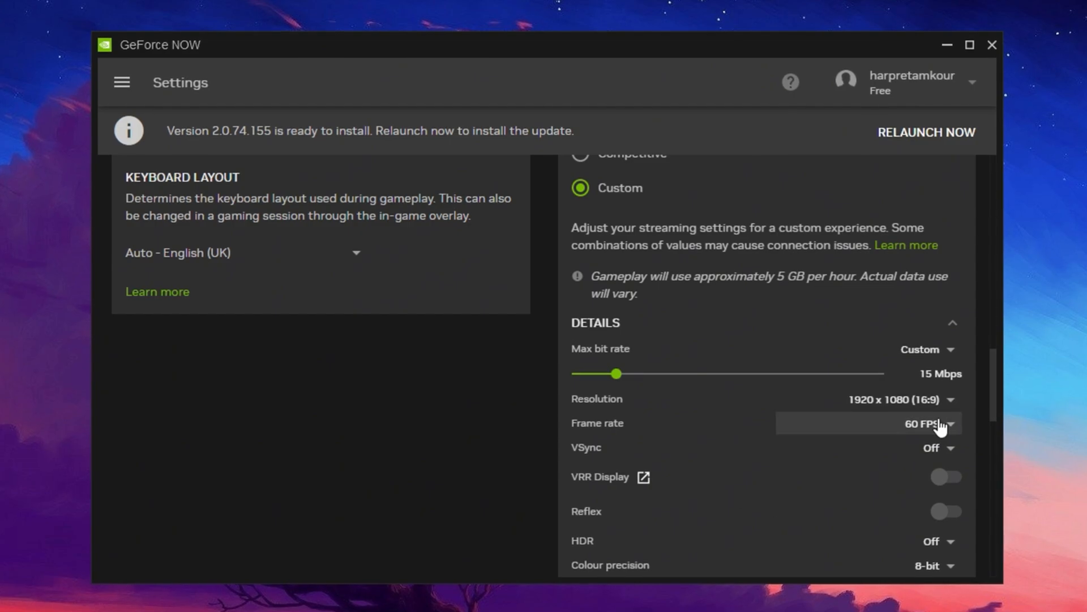
Step: Open the Frame rate dropdown showing 240, 120, 60 and 30 FPS options
{"action": "left_click", "coordinate": [938, 424]}
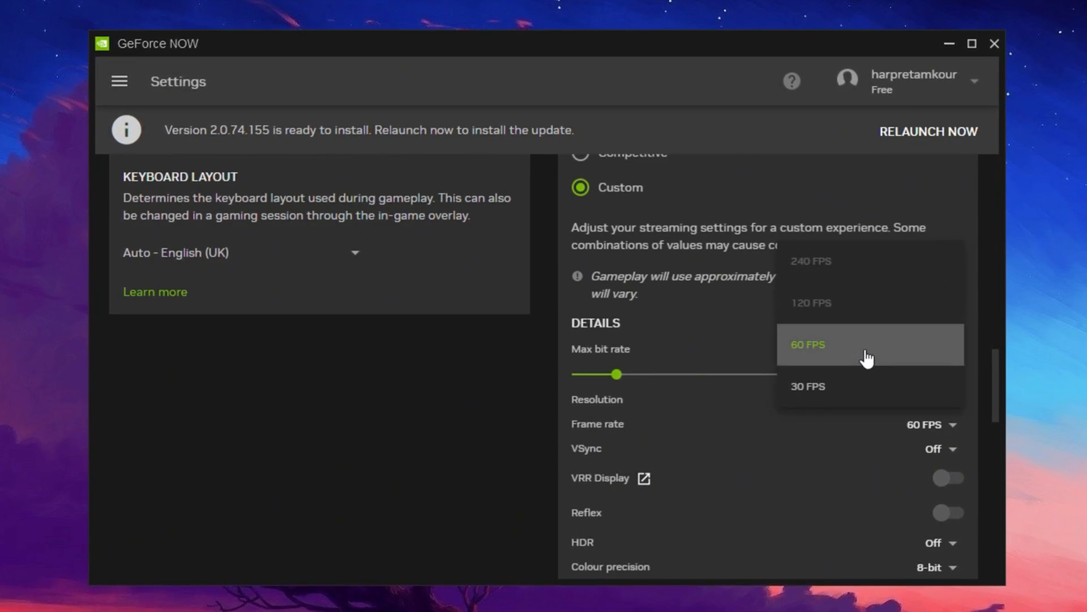
{"action": "mouse_move", "coordinate": [902, 286]}
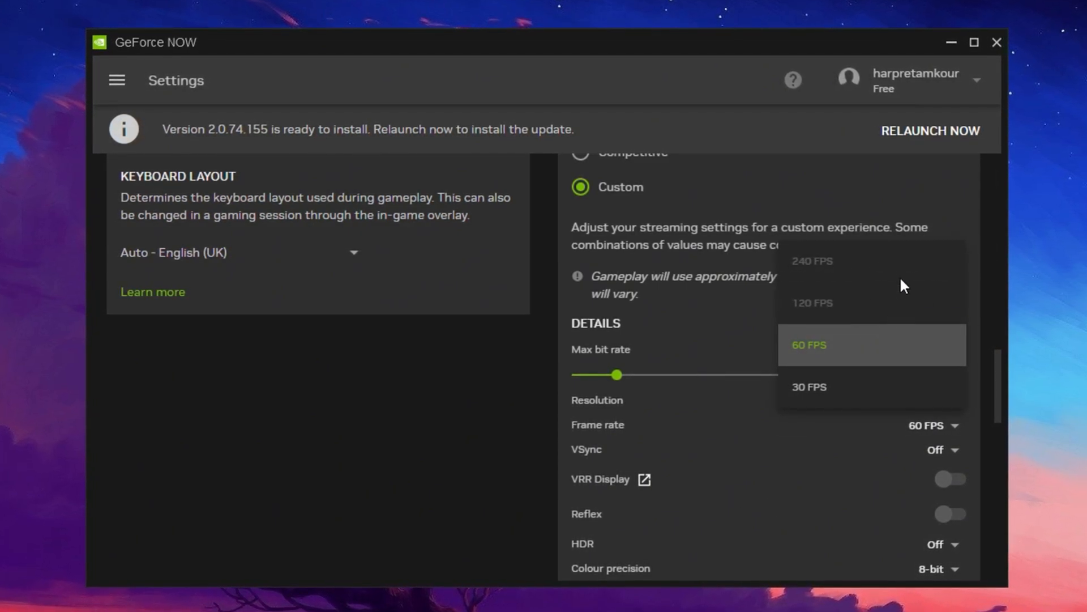
{"action": "mouse_move", "coordinate": [855, 300]}
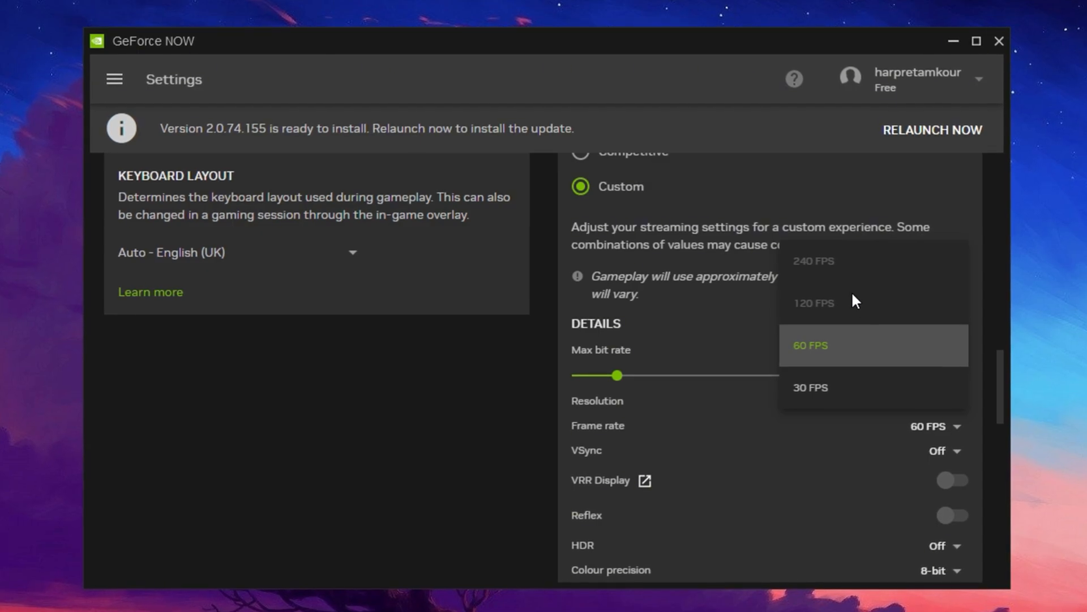
{"action": "mouse_move", "coordinate": [871, 296]}
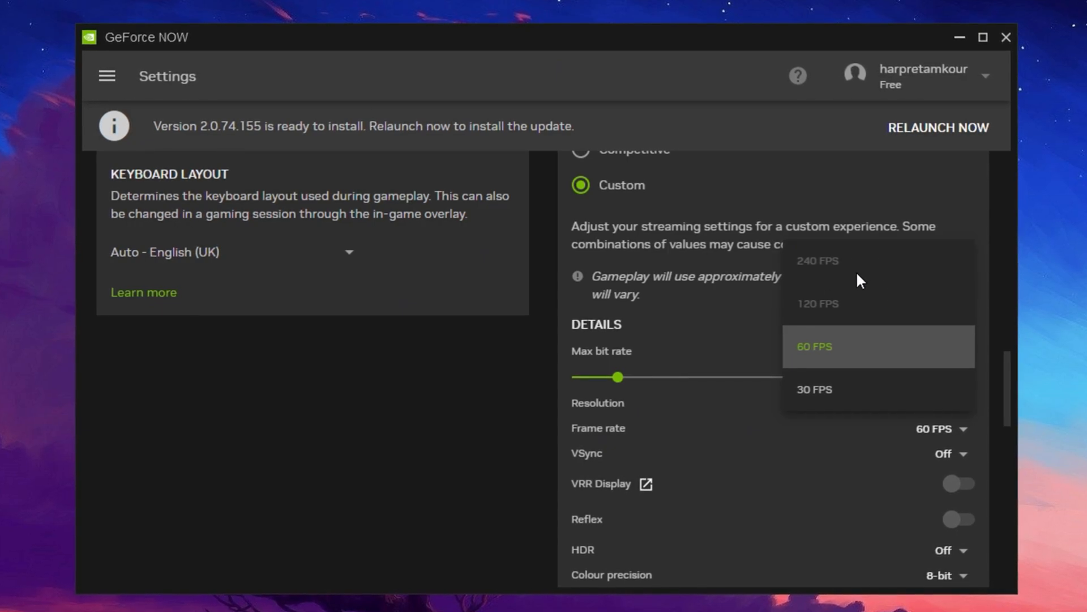
{"action": "mouse_move", "coordinate": [858, 298]}
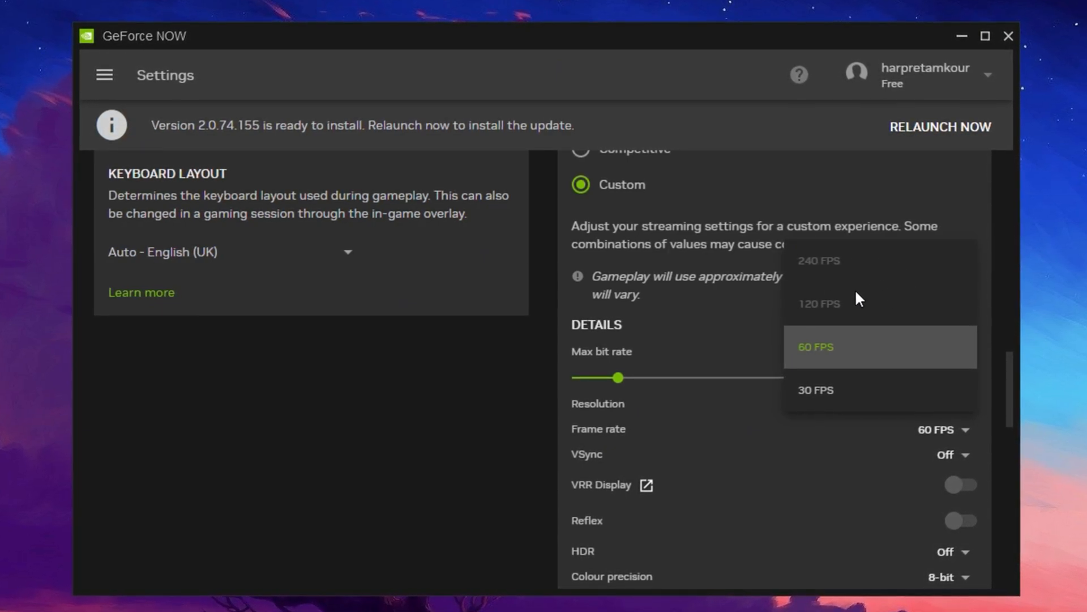
{"action": "mouse_move", "coordinate": [869, 305]}
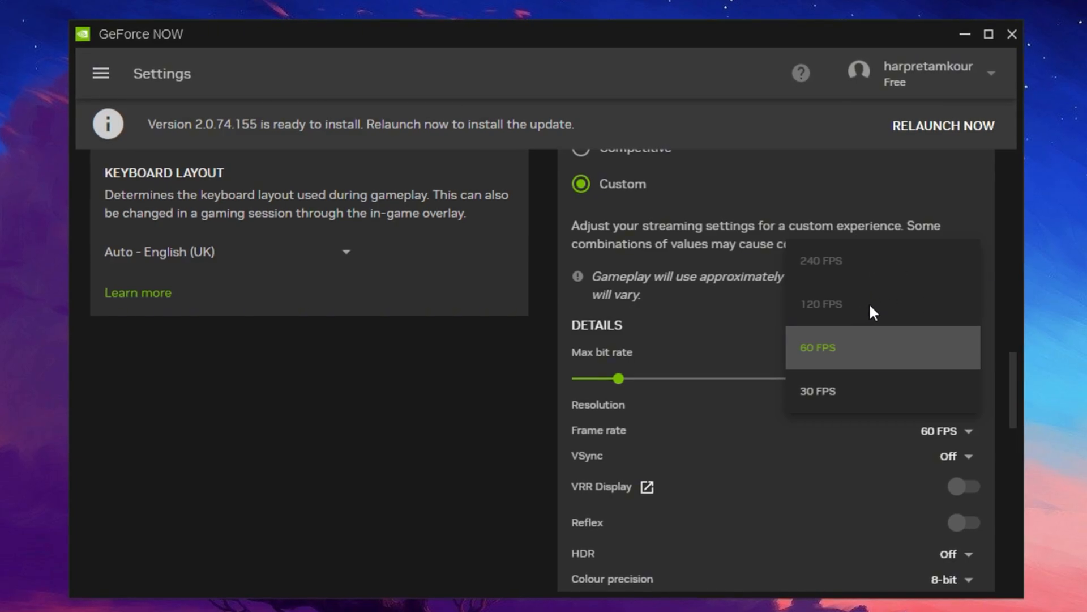
{"action": "mouse_move", "coordinate": [844, 323]}
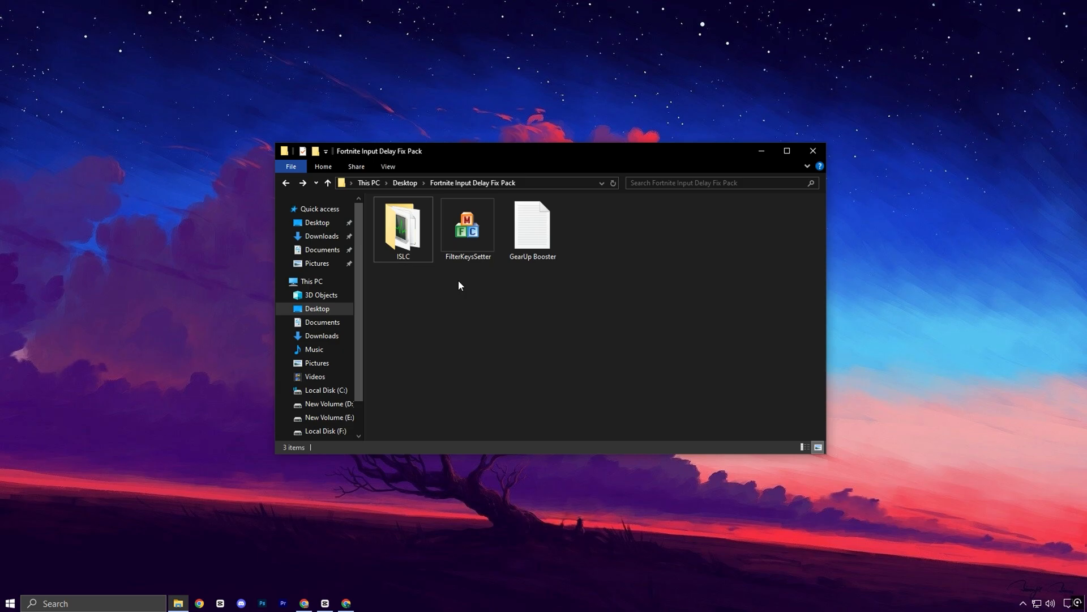
{"action": "mouse_move", "coordinate": [465, 296]}
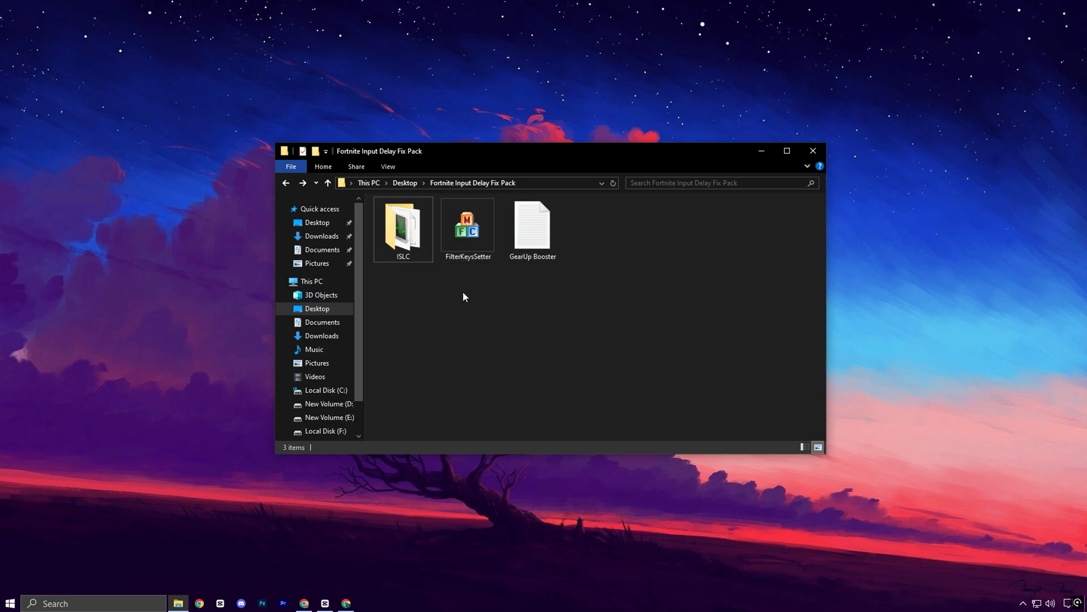
{"action": "mouse_move", "coordinate": [450, 294]}
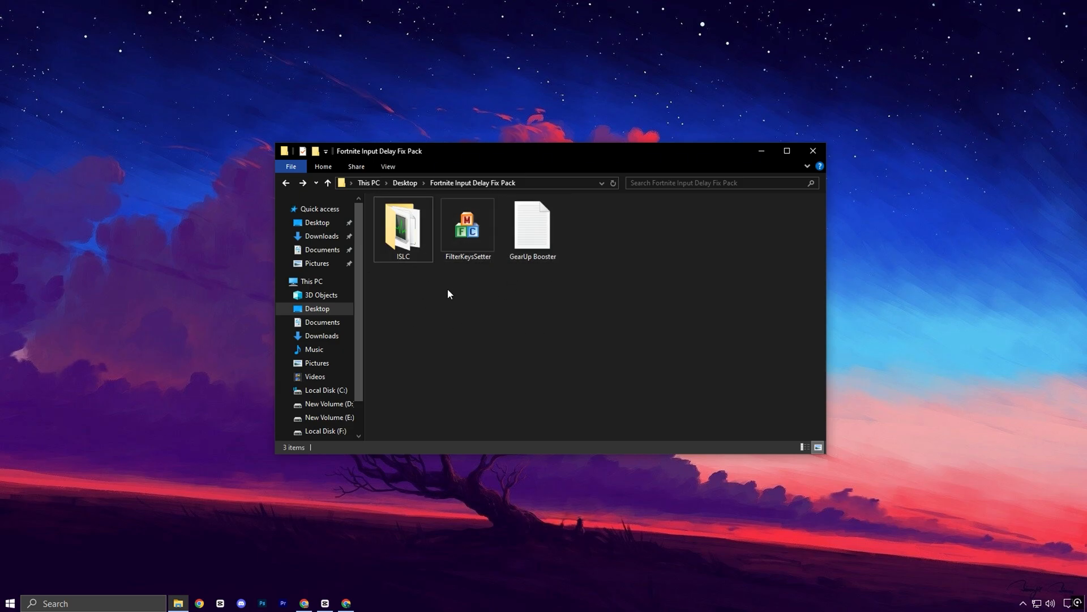
{"action": "mouse_move", "coordinate": [445, 298]}
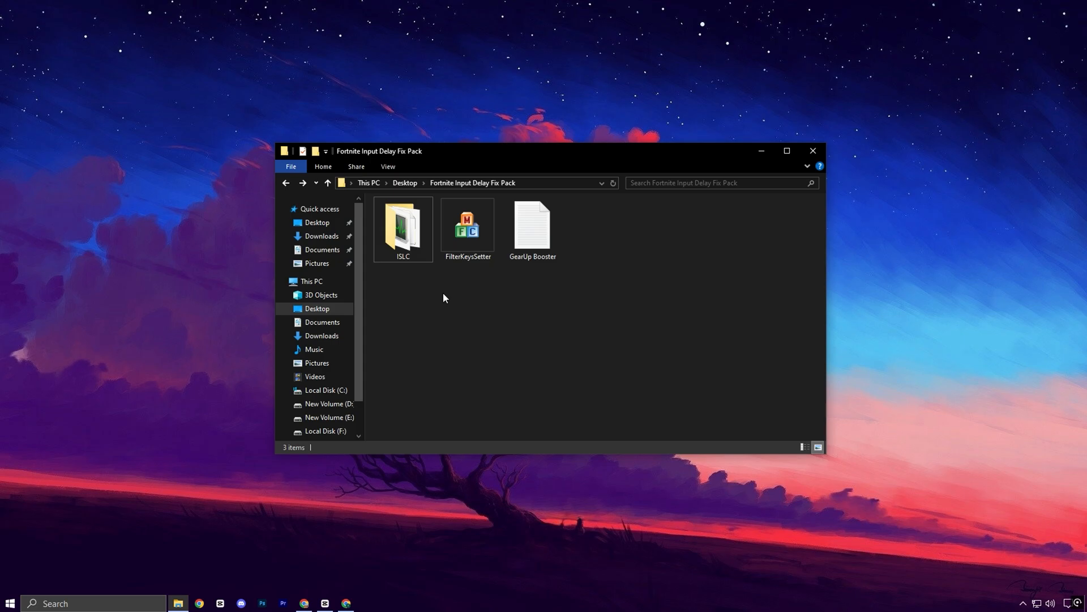
{"action": "mouse_move", "coordinate": [377, 604]}
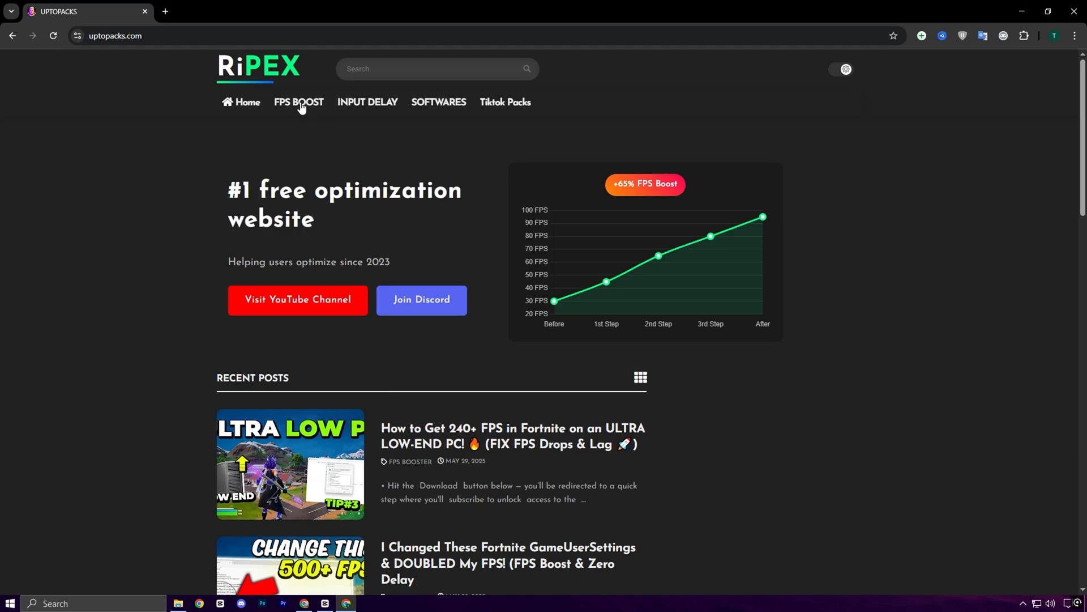
{"action": "mouse_move", "coordinate": [303, 115]}
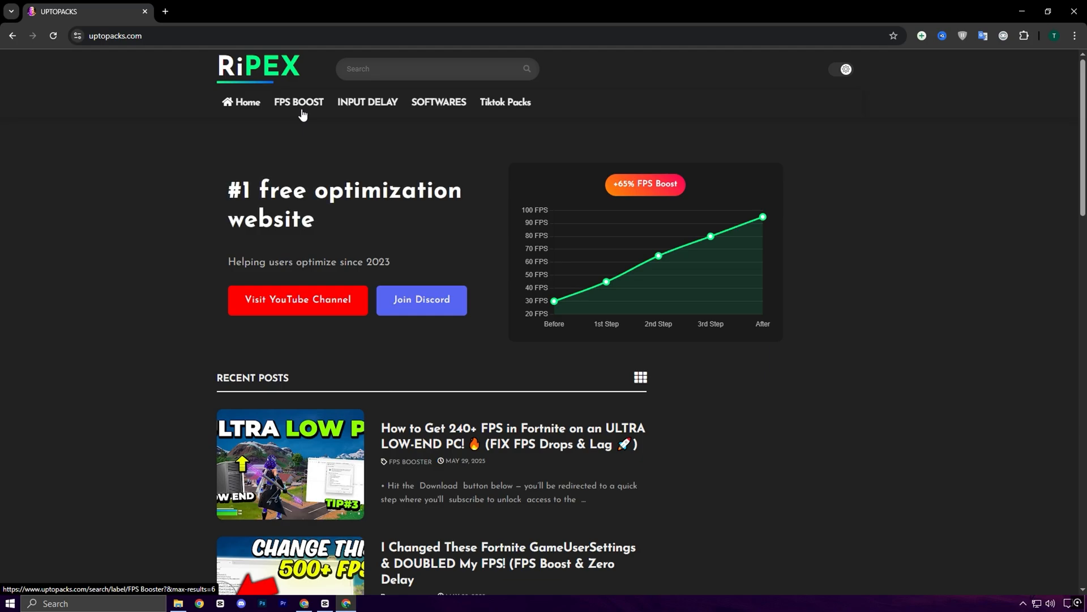
{"action": "scroll", "scroll_direction": "down", "scroll_amount": 3}
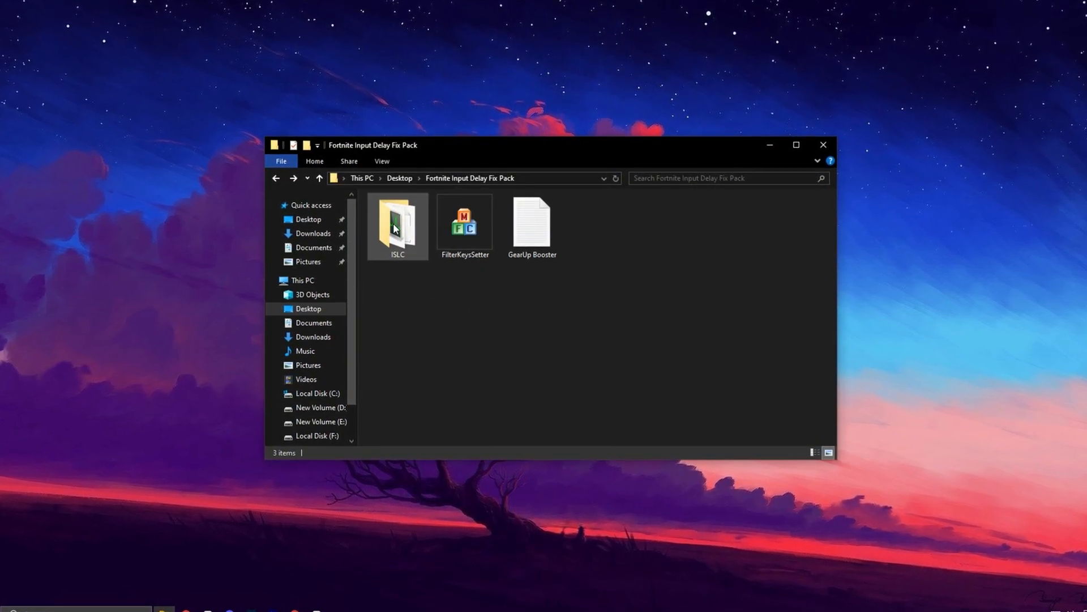
Step: Select and open the ISLC folder from the Fortnite Input Delay Fix Pack
{"action": "left_click", "coordinate": [397, 224]}
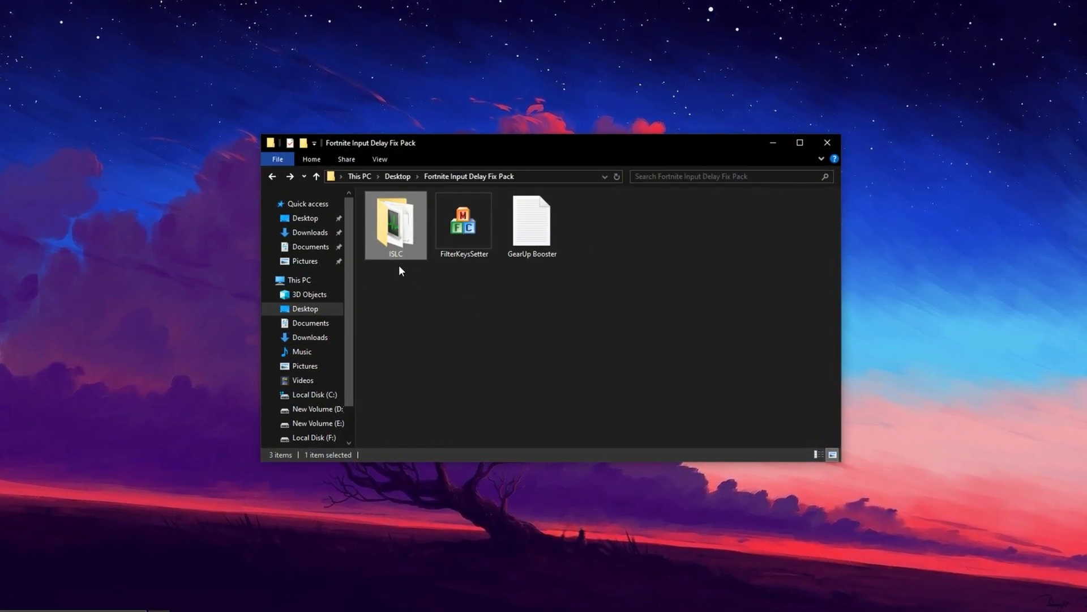
{"action": "left_click", "coordinate": [464, 221]}
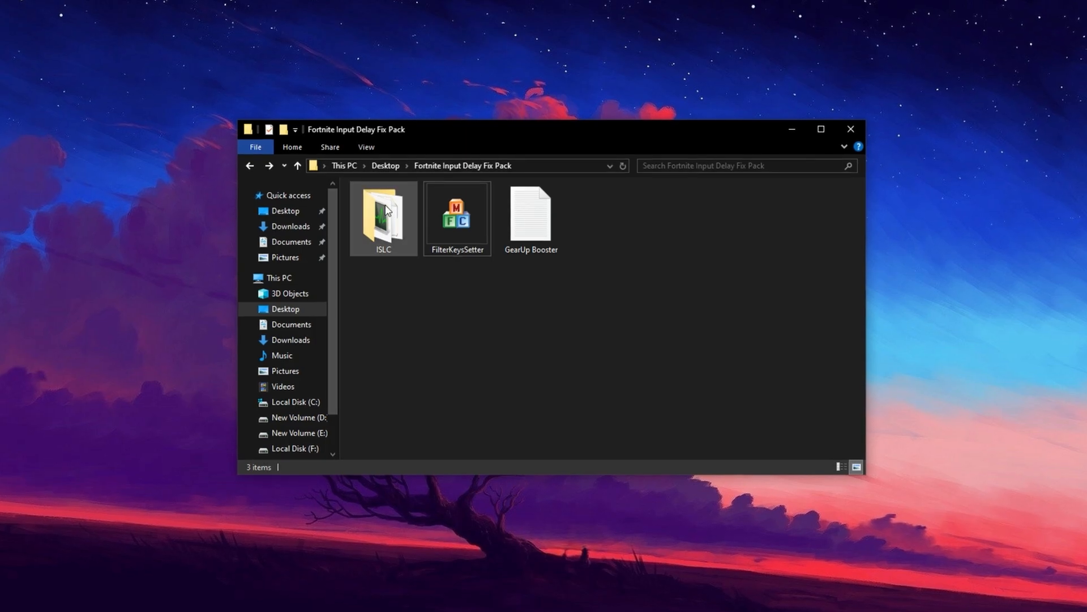
{"action": "left_click", "coordinate": [383, 217]}
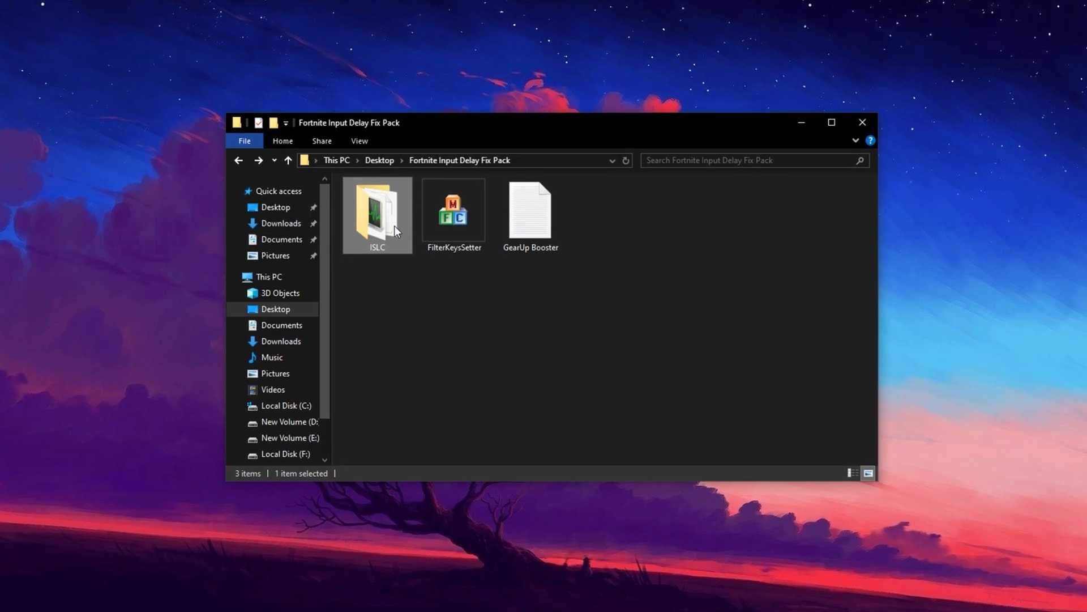
{"action": "double_click", "coordinate": [377, 212]}
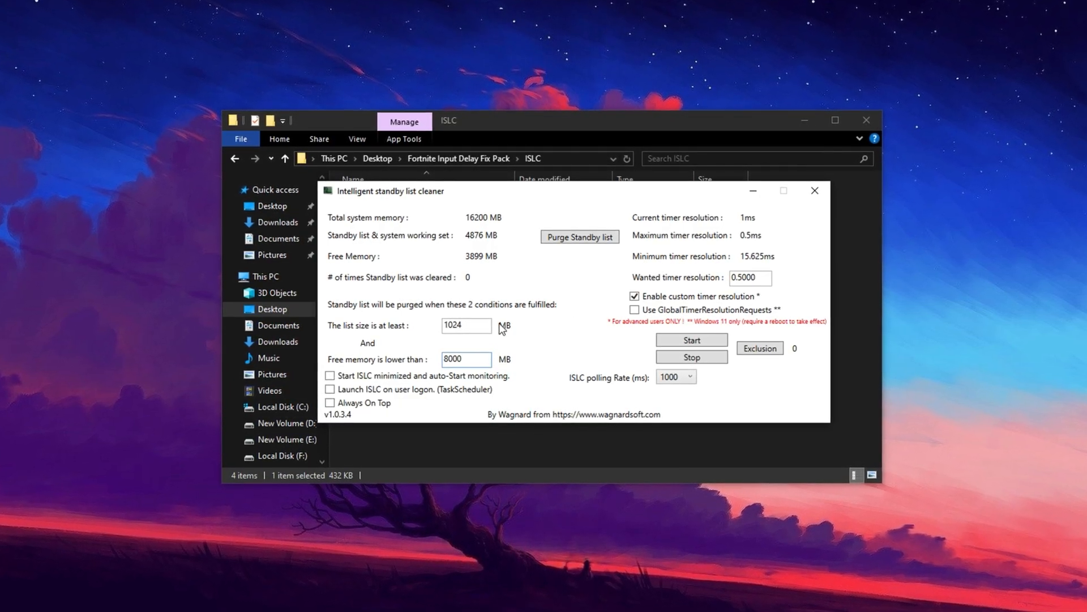
{"action": "left_click", "coordinate": [466, 325]}
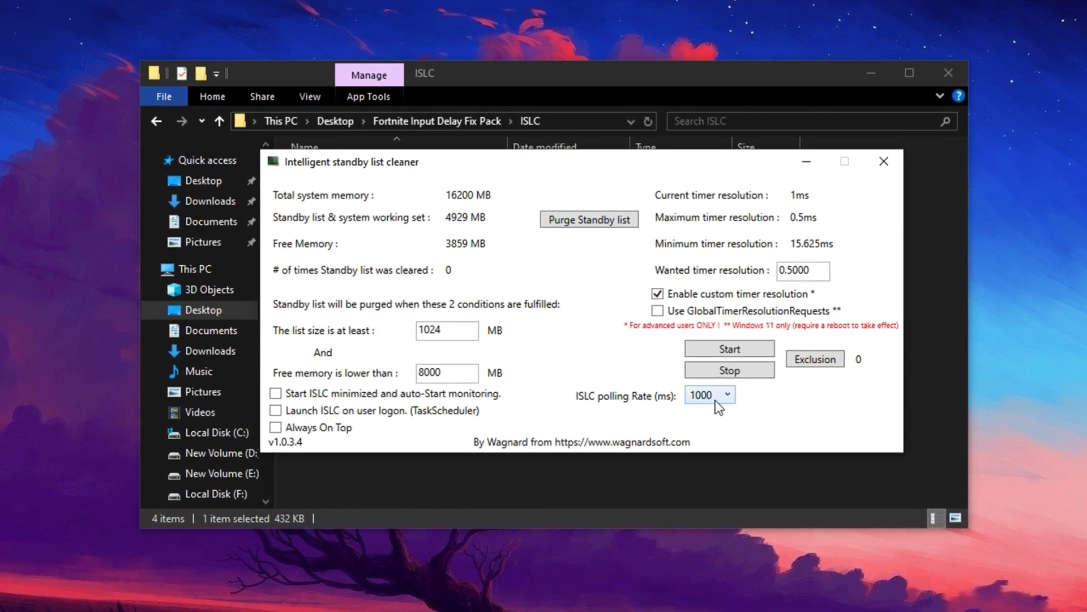
Step: Keep polling rate at 1000, purge the standby list, start monitoring, and minimise ISLC
{"action": "left_click", "coordinate": [728, 395]}
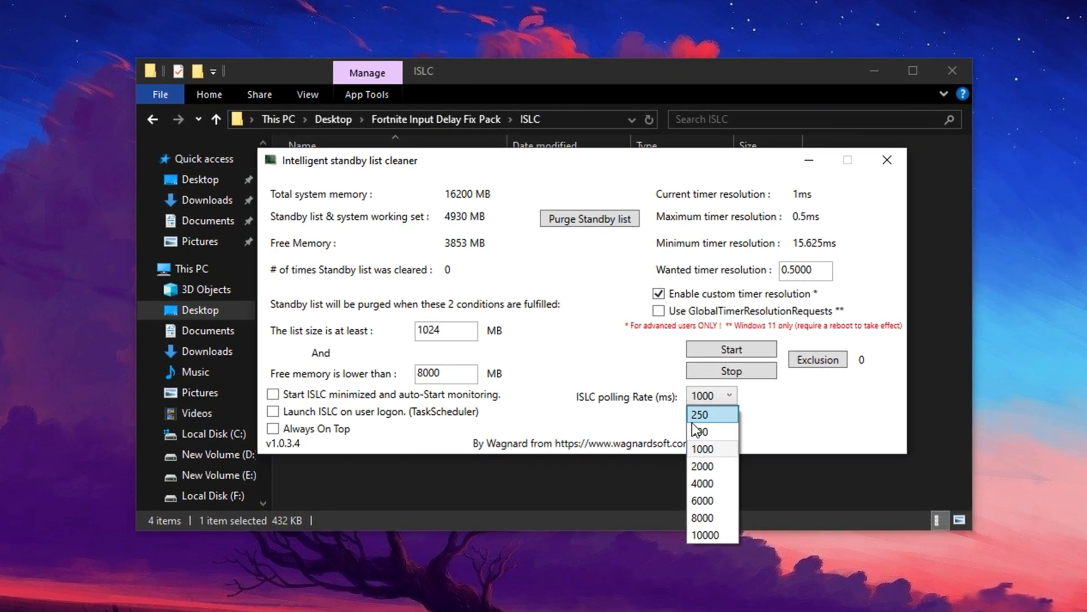
{"action": "mouse_move", "coordinate": [712, 441]}
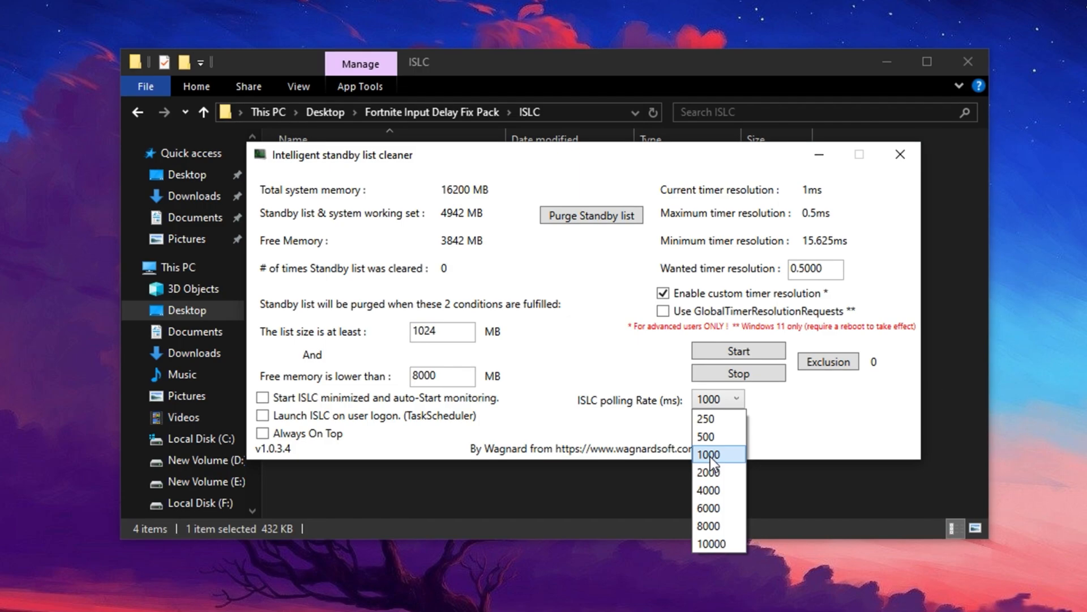
{"action": "left_click", "coordinate": [712, 453]}
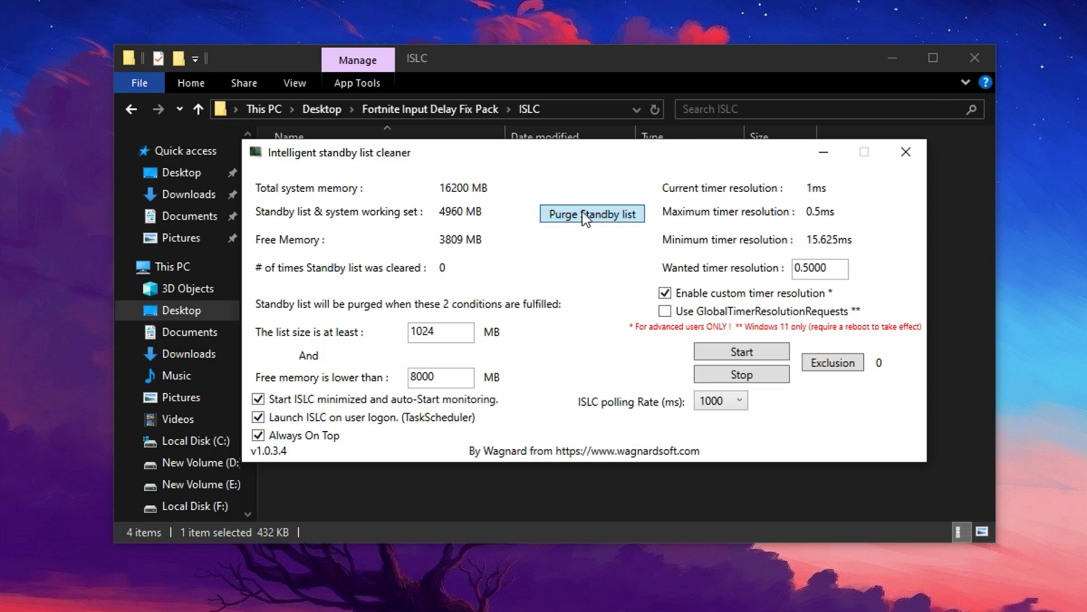
{"action": "left_click", "coordinate": [591, 213]}
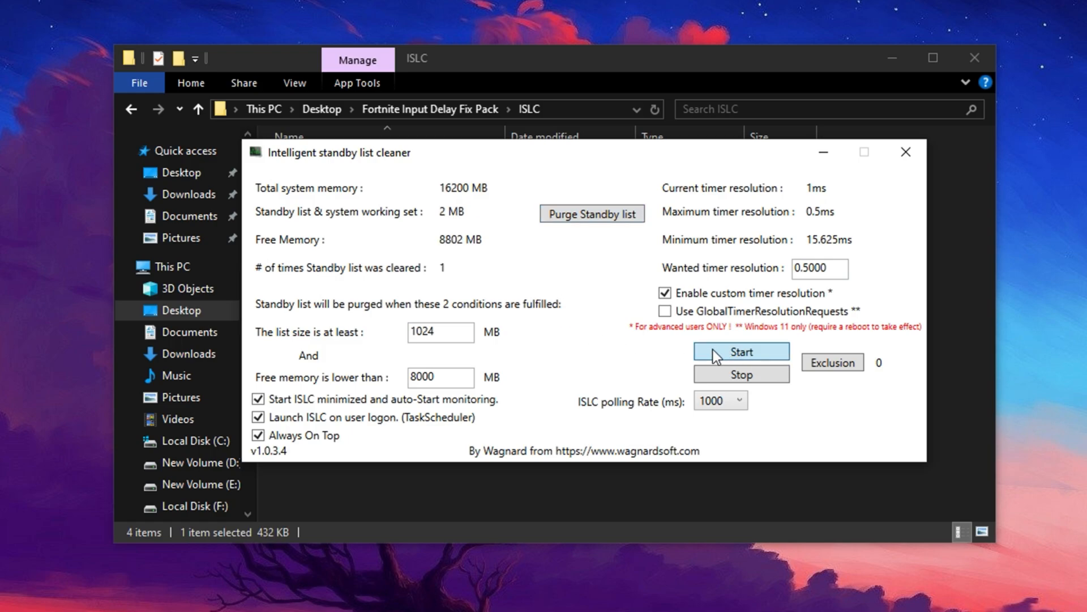
{"action": "left_click", "coordinate": [741, 351]}
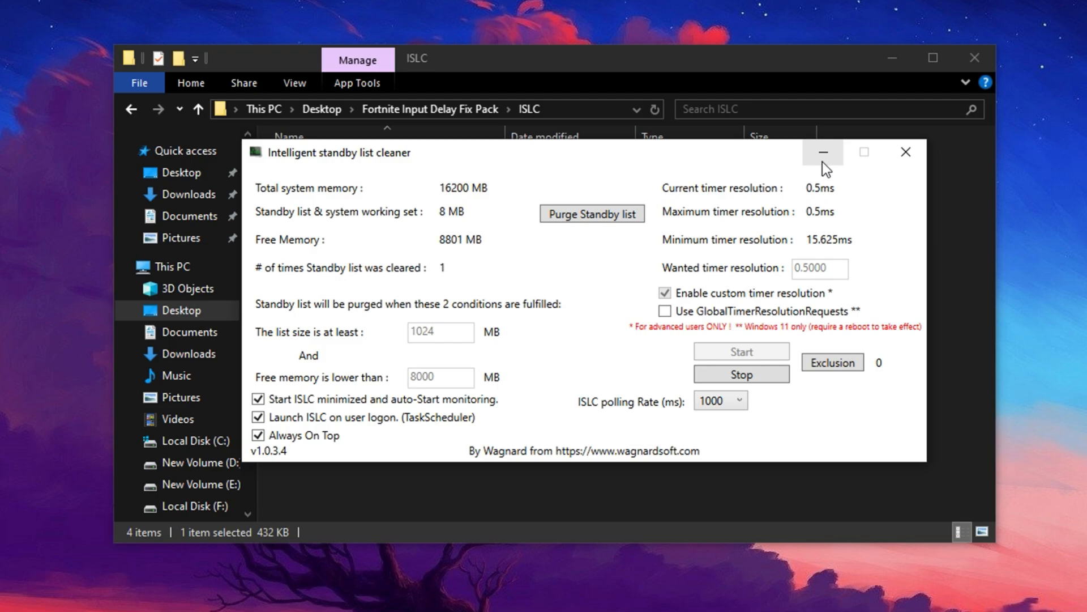
{"action": "left_click", "coordinate": [823, 152]}
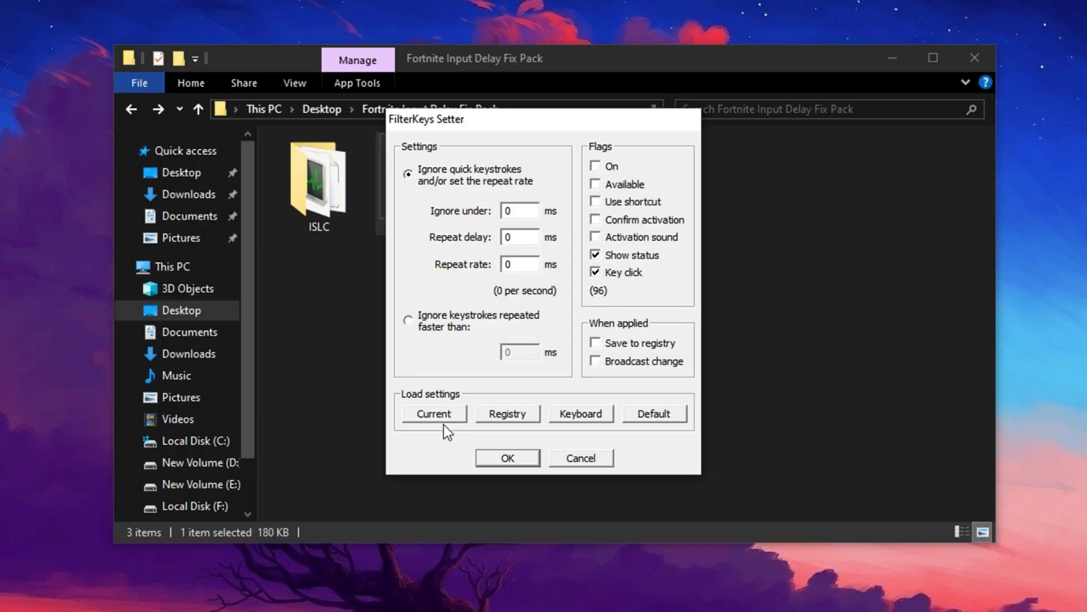
{"action": "mouse_move", "coordinate": [457, 289]}
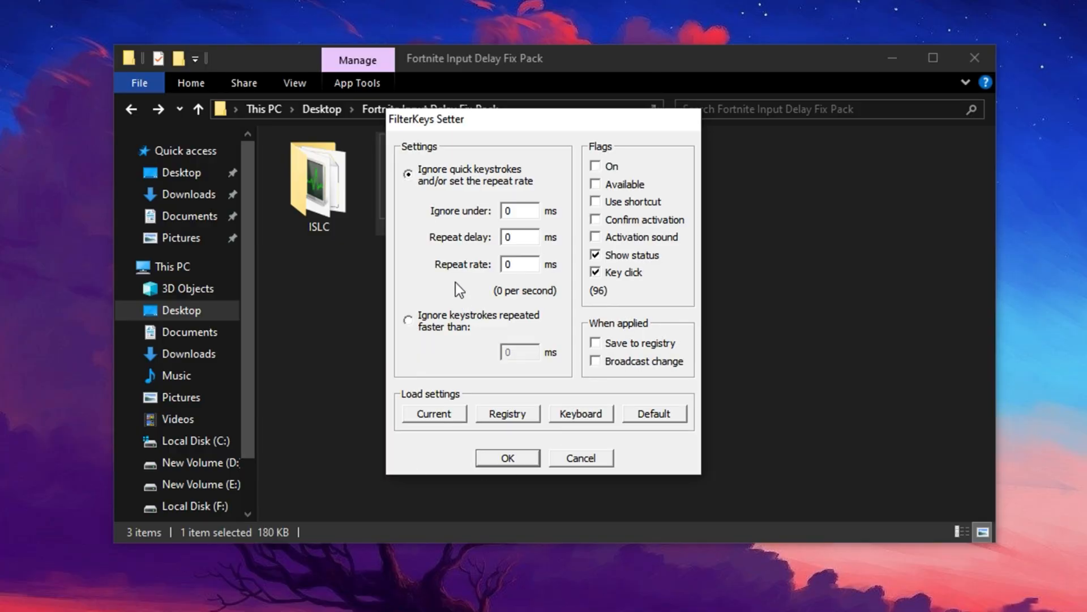
{"action": "mouse_move", "coordinate": [468, 253]}
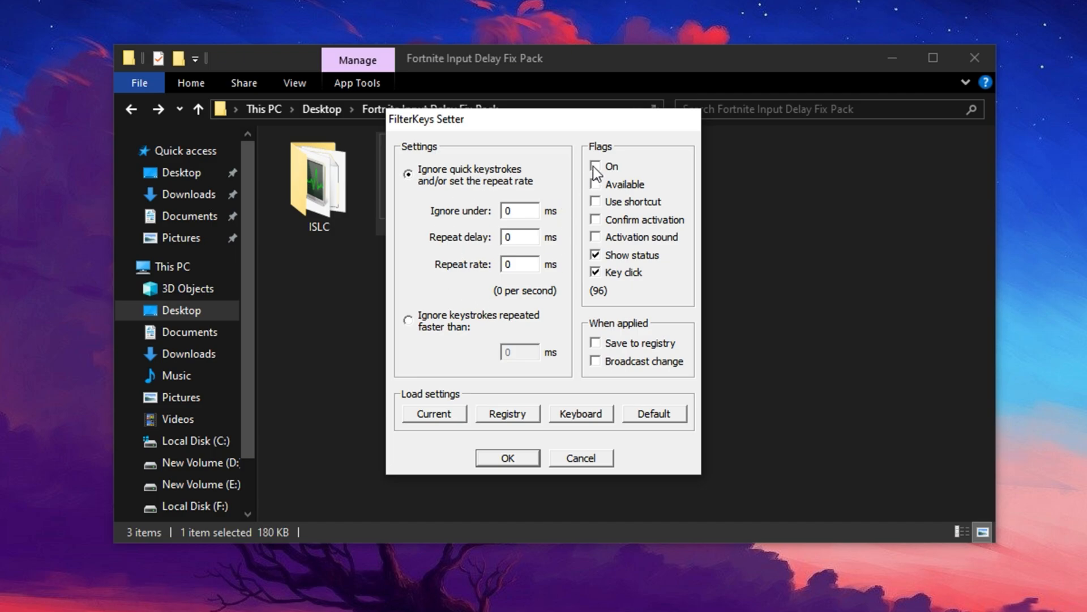
Step: Tick the On, Available and Confirm activation flags, then focus the Ignore under box
{"action": "left_click", "coordinate": [595, 166]}
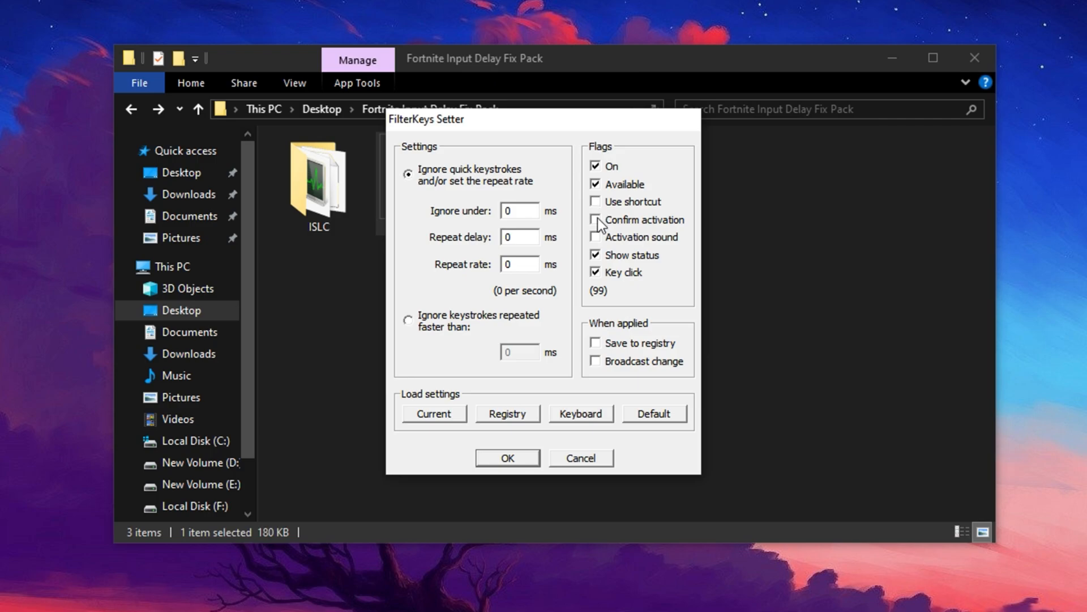
{"action": "left_click", "coordinate": [595, 219]}
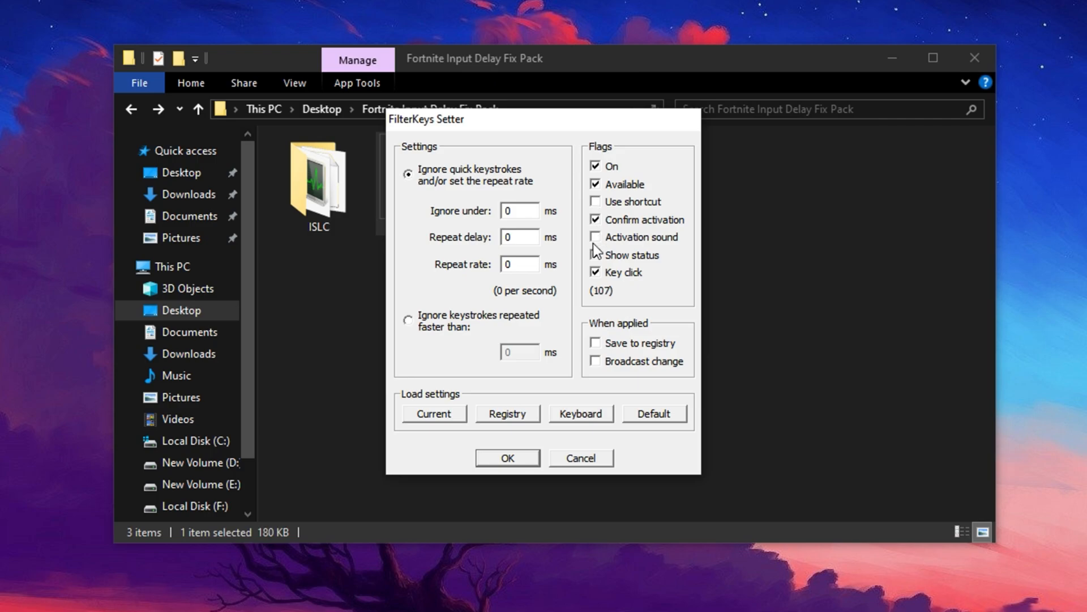
{"action": "left_click", "coordinate": [596, 255]}
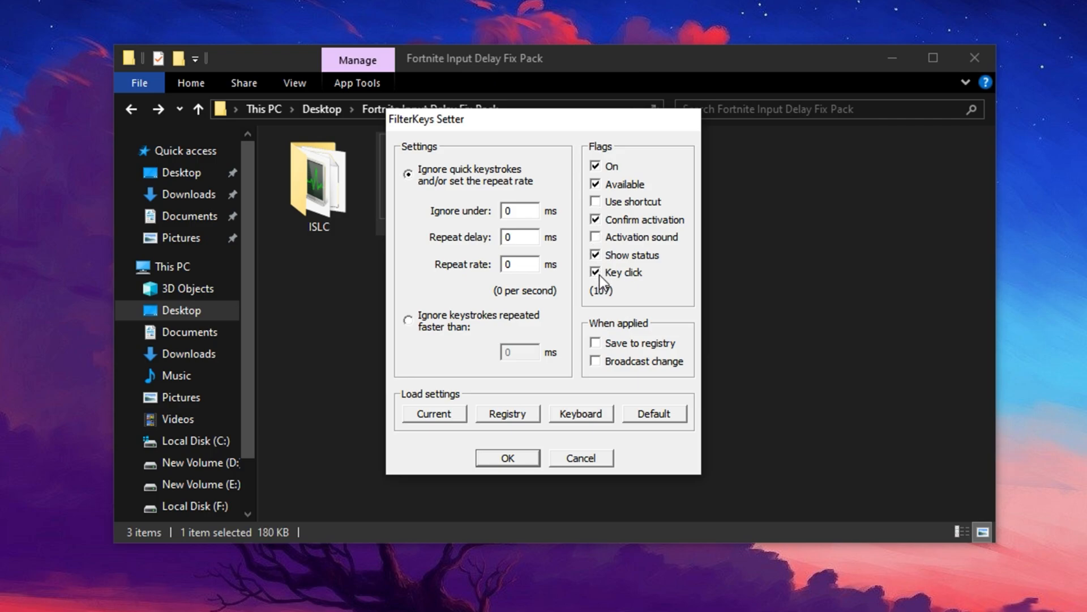
{"action": "left_click", "coordinate": [519, 211]}
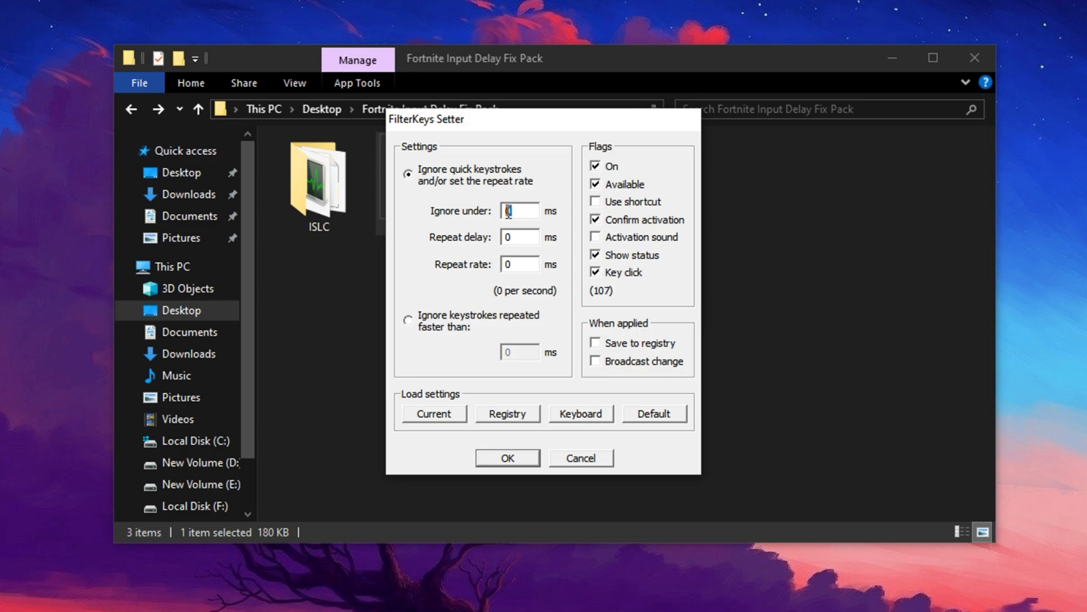
{"action": "mouse_move", "coordinate": [529, 239]}
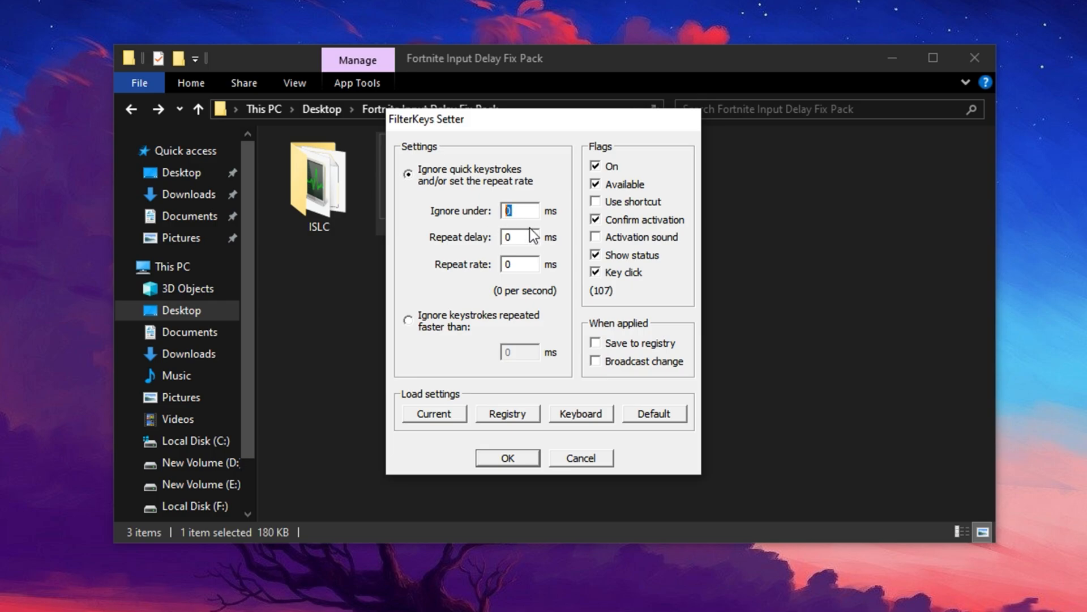
Step: Enter repeat delay 200 ms and repeat rate 25 ms, and enable Save to registry
{"action": "left_click", "coordinate": [519, 237]}
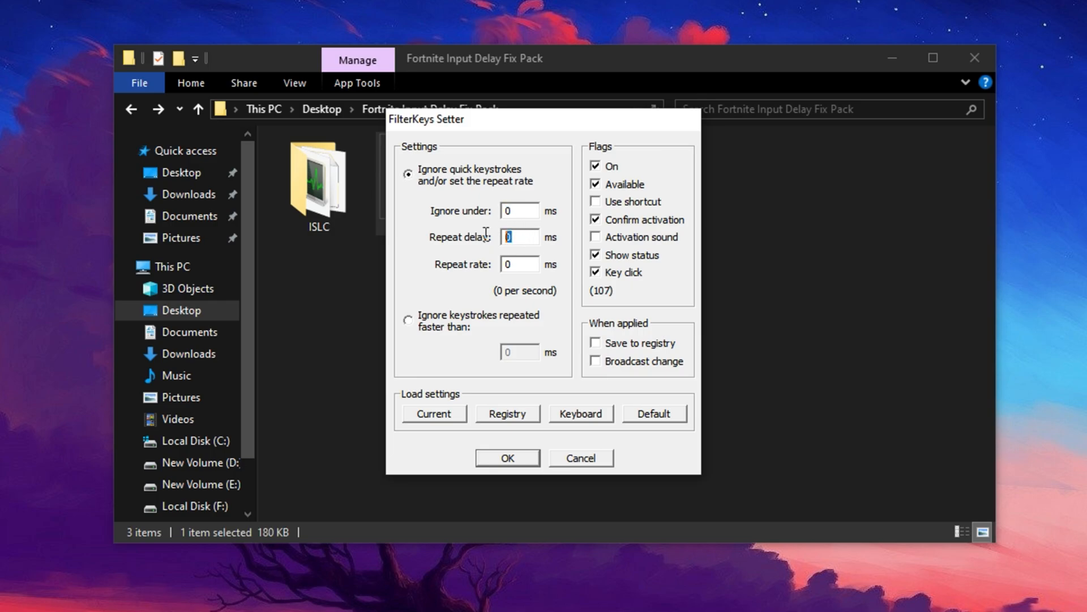
{"action": "type", "text": "200"}
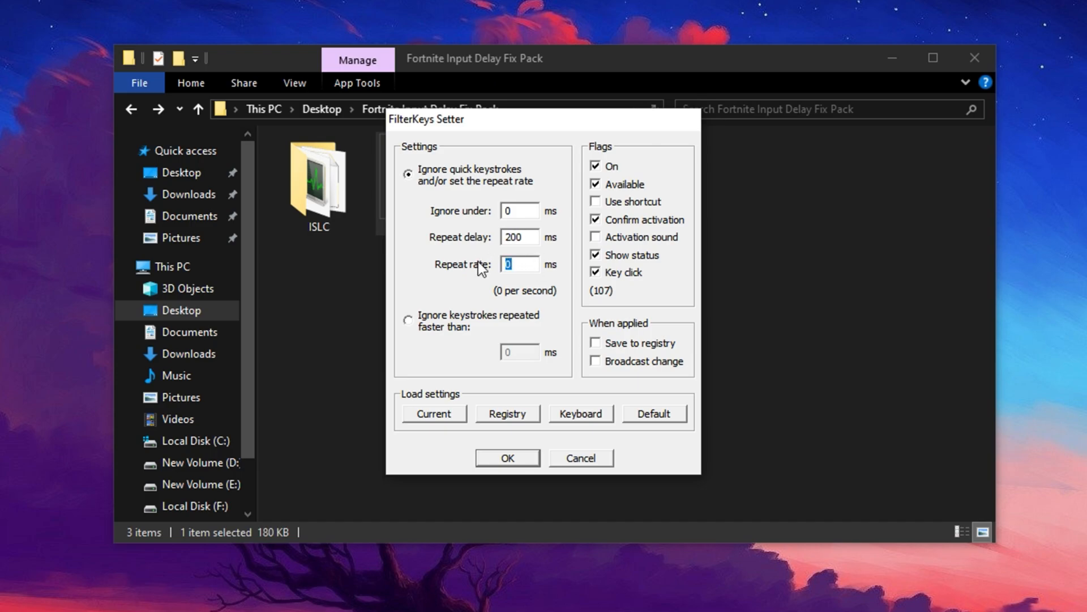
{"action": "type", "text": "25"}
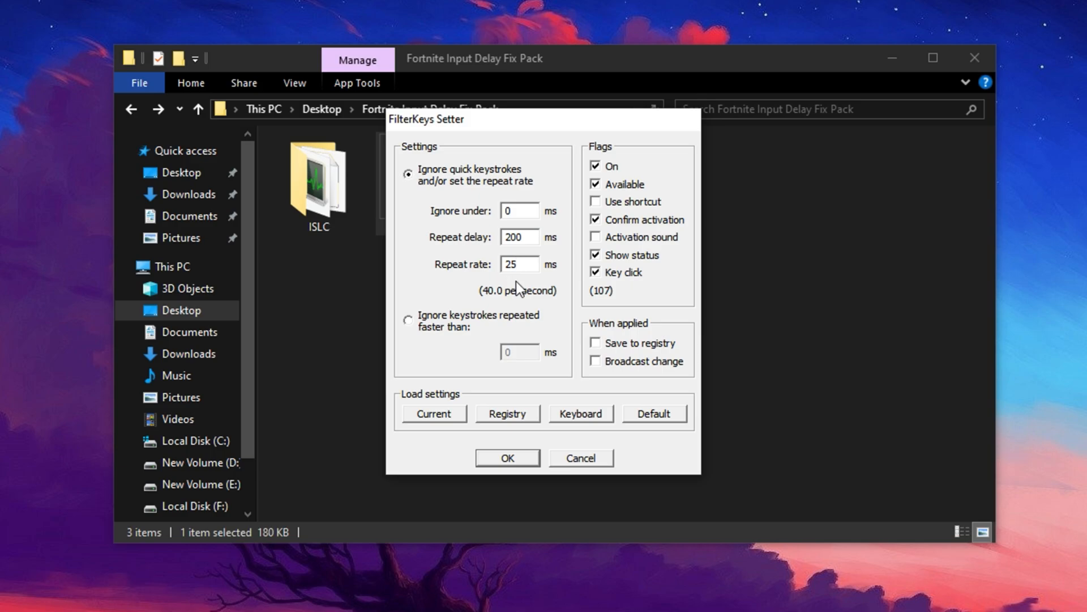
{"action": "mouse_move", "coordinate": [508, 306]}
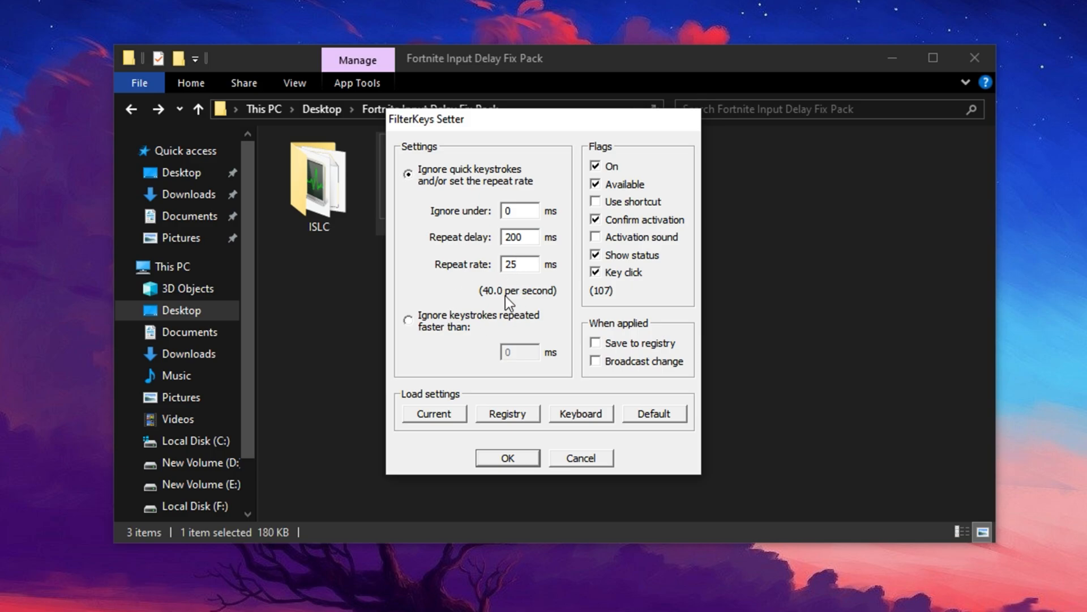
{"action": "left_click", "coordinate": [520, 264]}
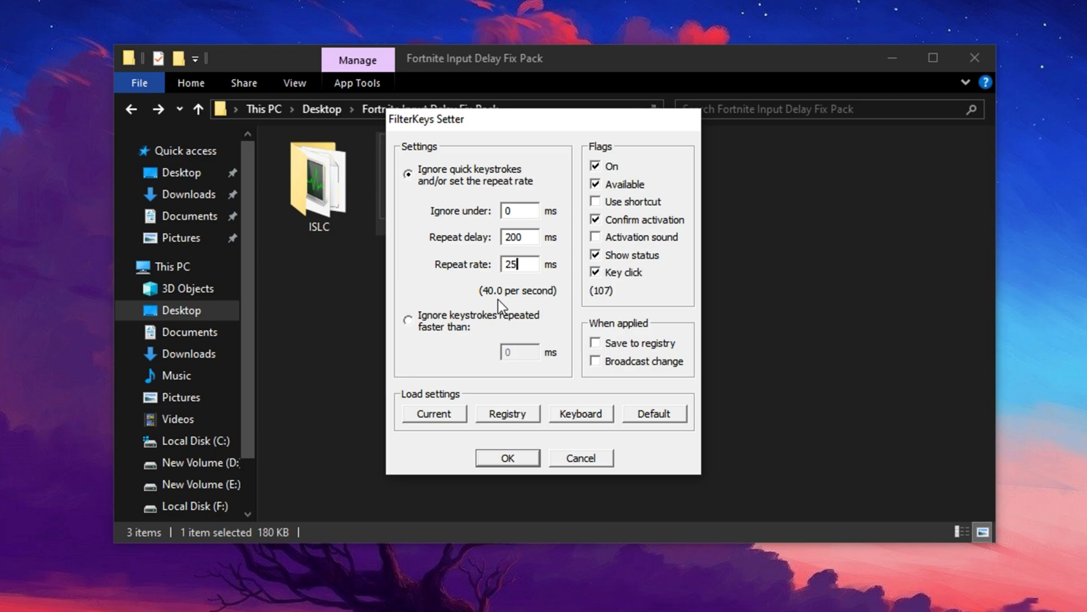
{"action": "mouse_move", "coordinate": [523, 305]}
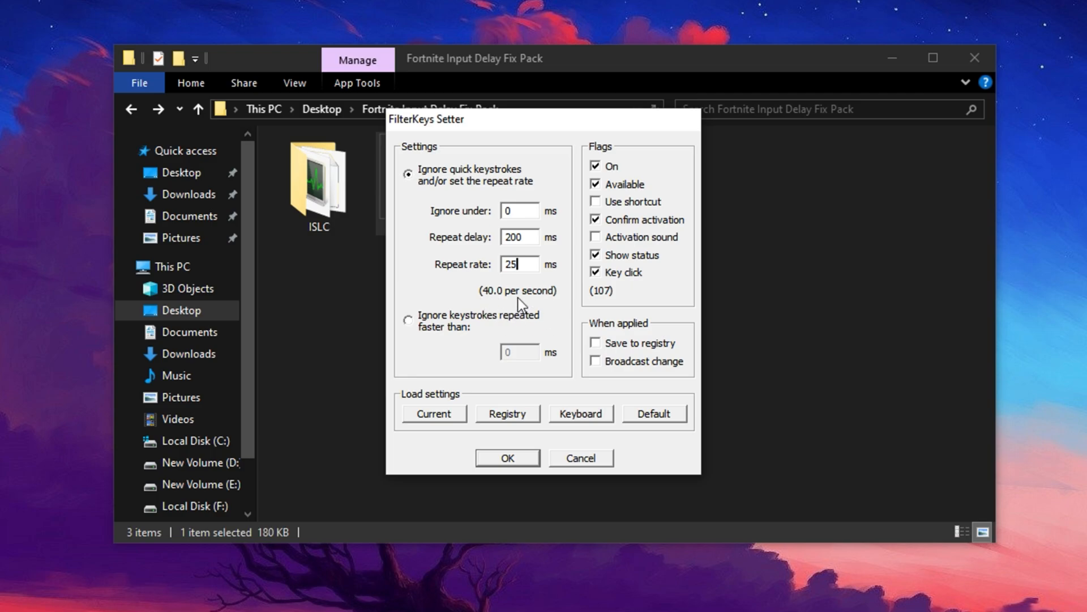
{"action": "mouse_move", "coordinate": [523, 322]}
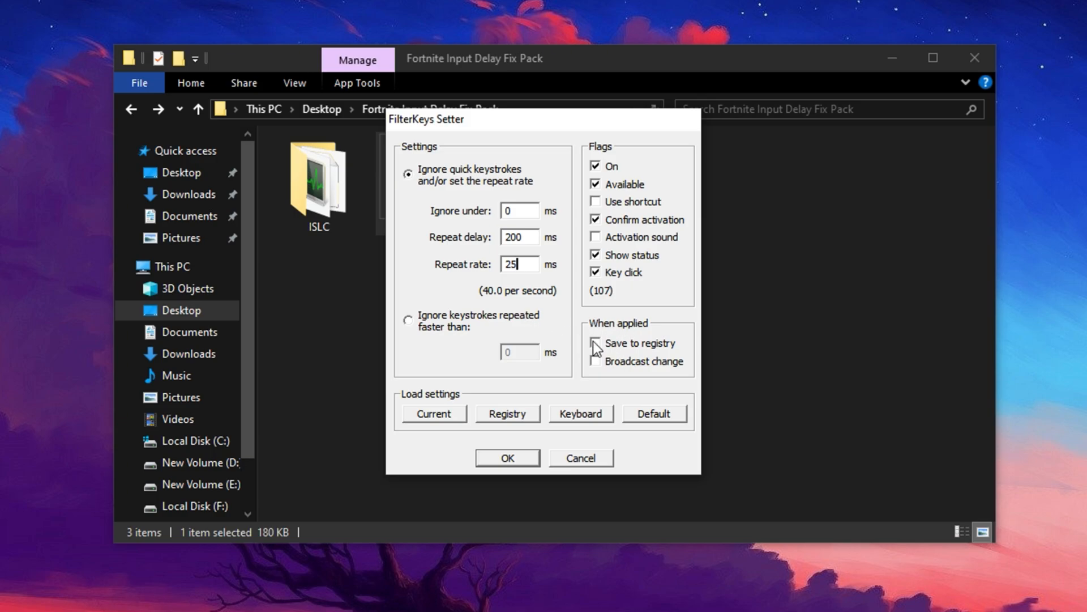
{"action": "left_click", "coordinate": [595, 343]}
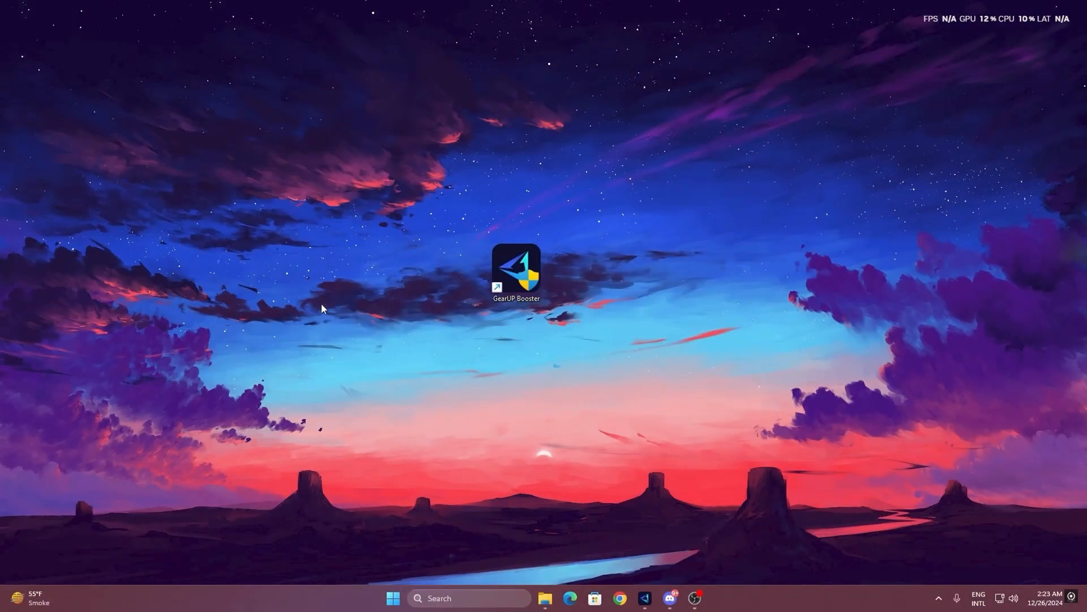
{"action": "mouse_move", "coordinate": [493, 262]}
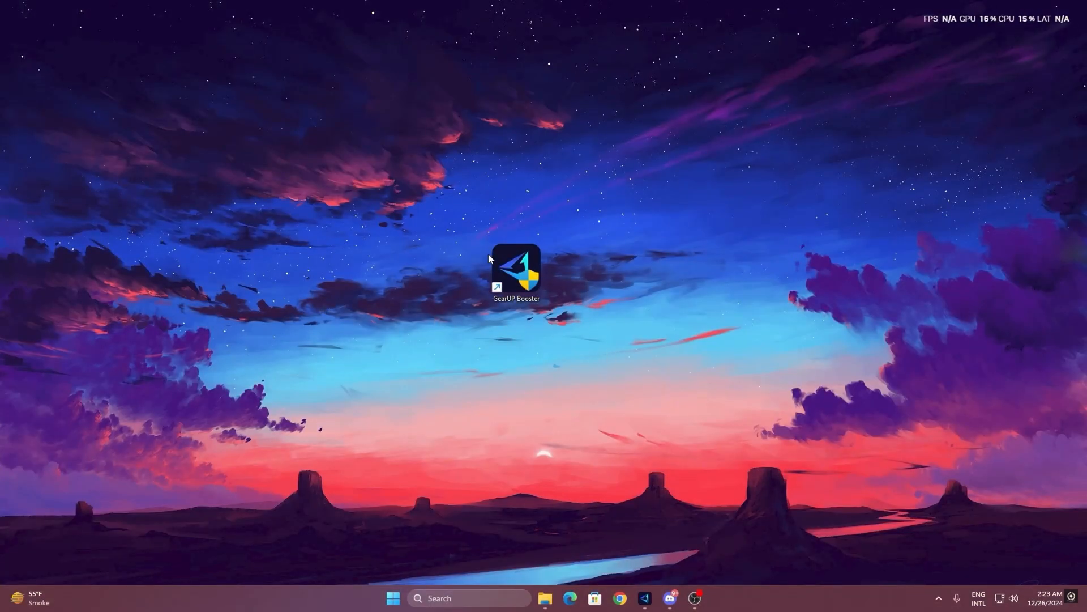
{"action": "mouse_move", "coordinate": [516, 282]}
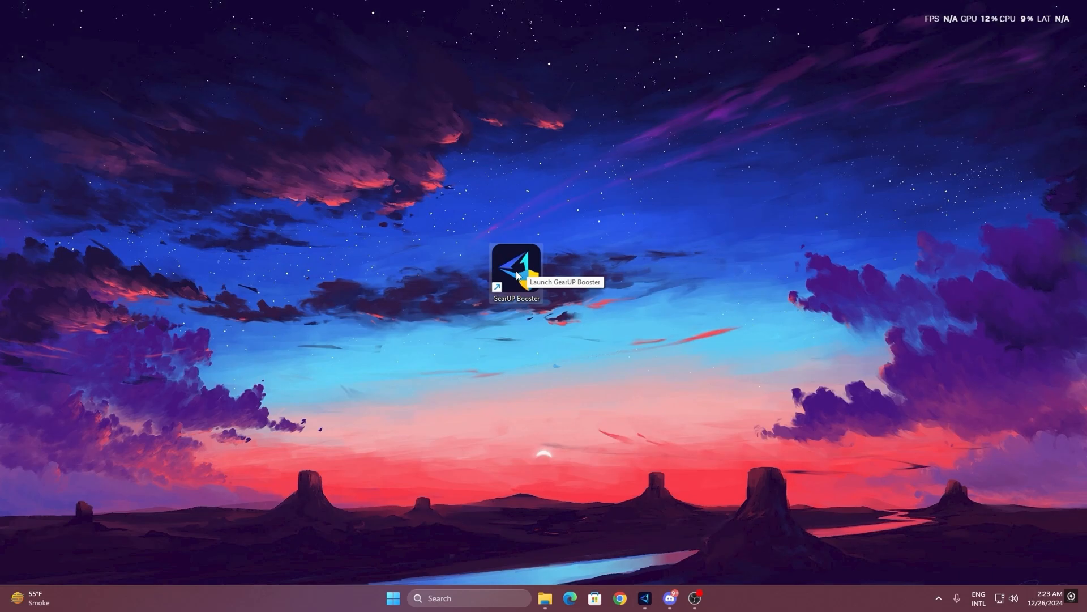
Step: Launch GearUP Booster from its desktop shortcut
{"action": "double_click", "coordinate": [515, 268]}
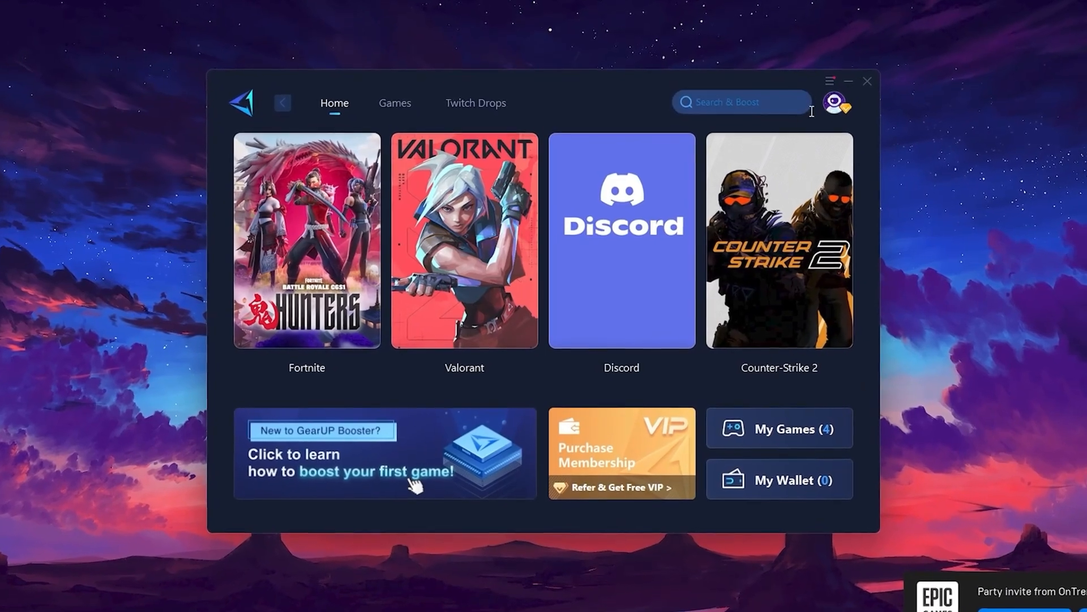
Step: Check the Games catalogue, return Home, and hit Boost on the Fortnite tile
{"action": "left_click", "coordinate": [835, 105]}
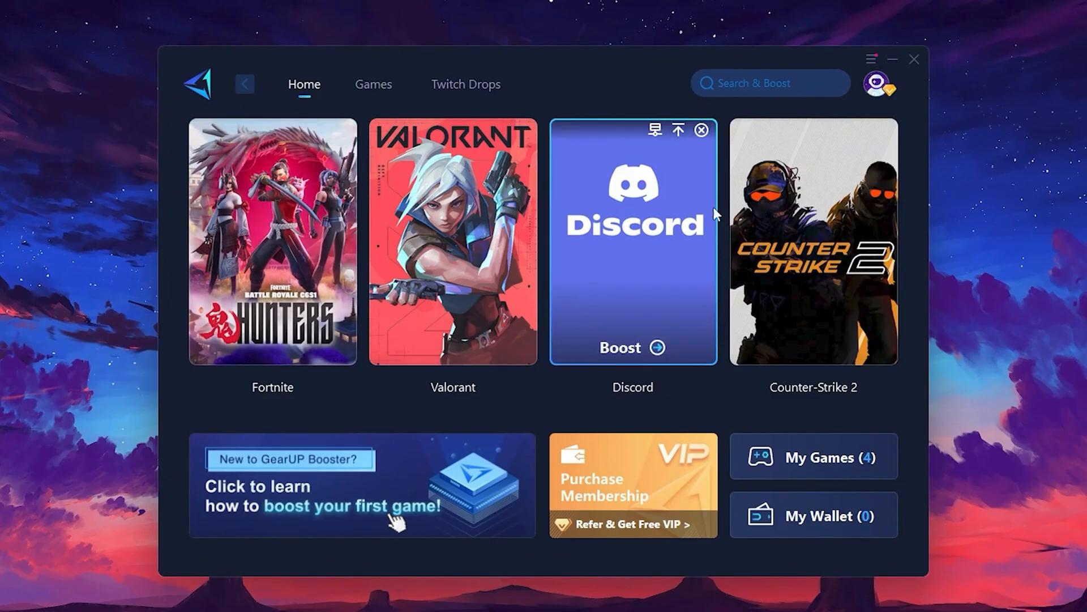
{"action": "mouse_move", "coordinate": [364, 94]}
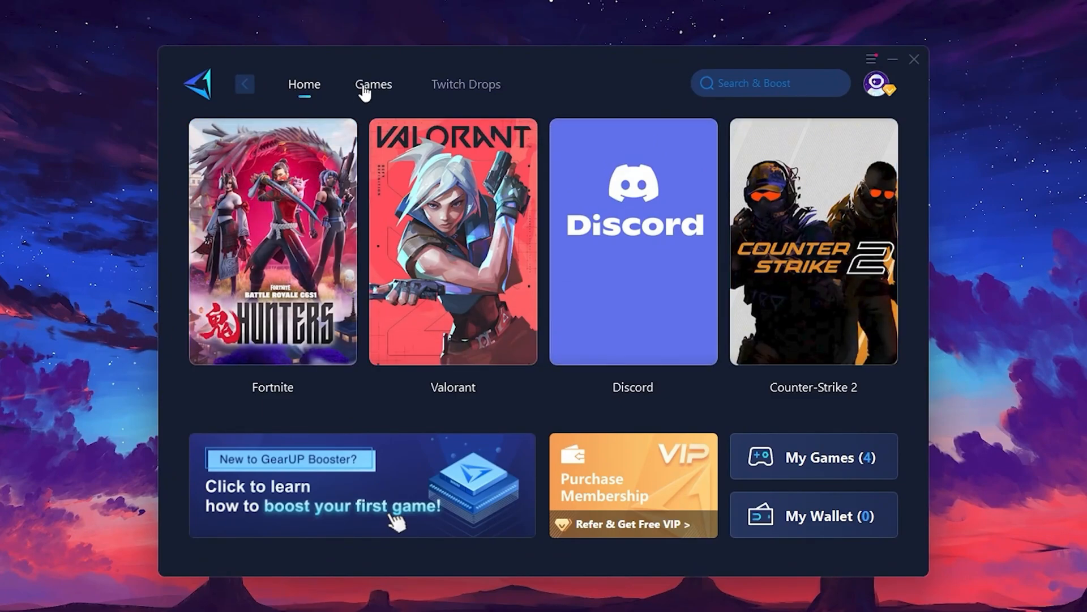
{"action": "left_click", "coordinate": [374, 84]}
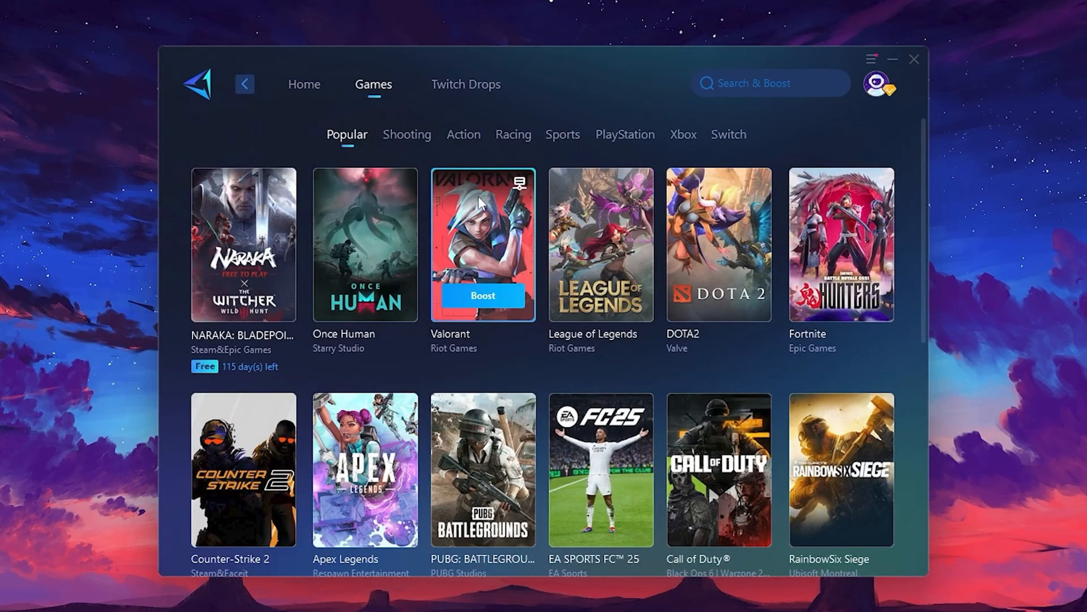
{"action": "mouse_move", "coordinate": [745, 211]}
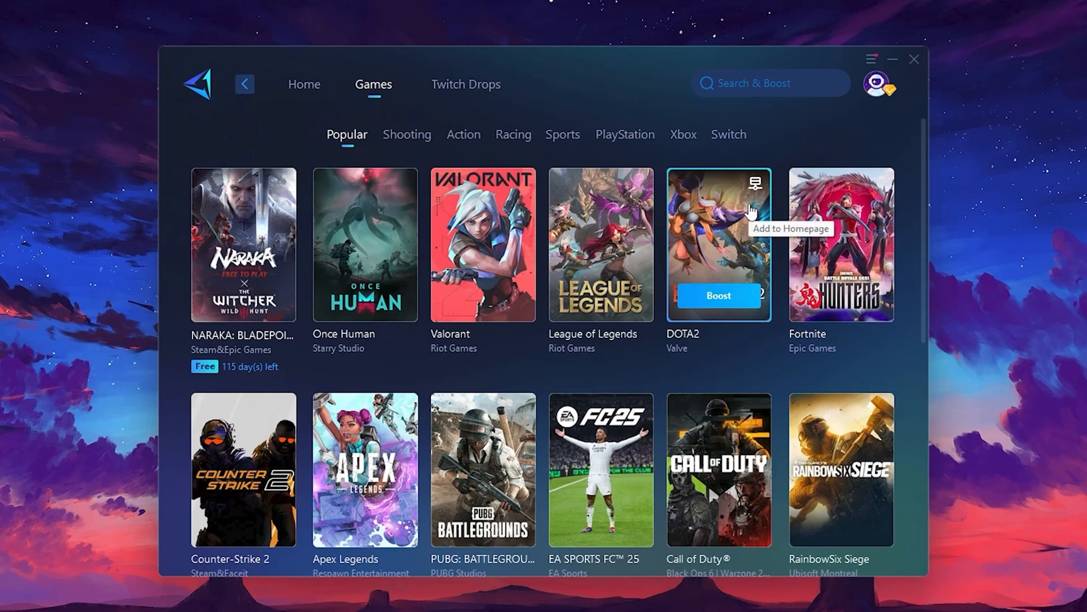
{"action": "left_click", "coordinate": [304, 84]}
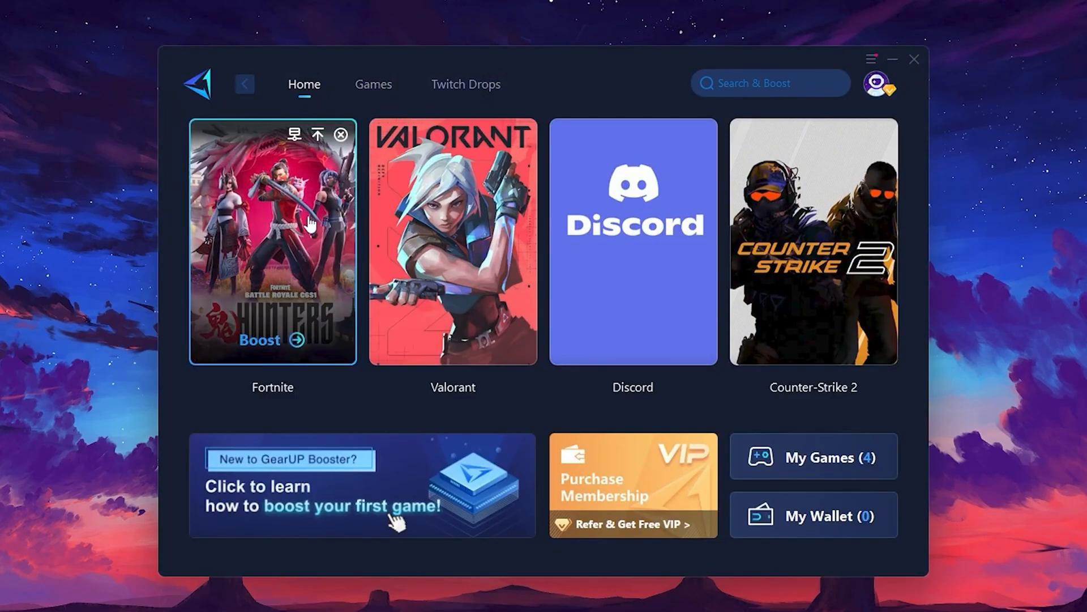
{"action": "mouse_move", "coordinate": [247, 269]}
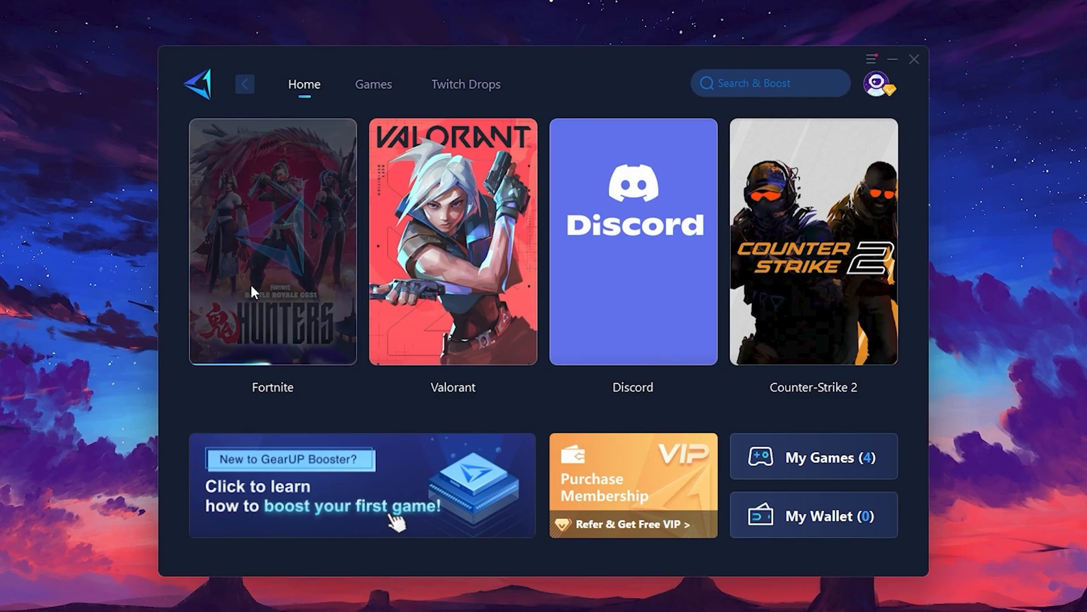
{"action": "left_click", "coordinate": [272, 241]}
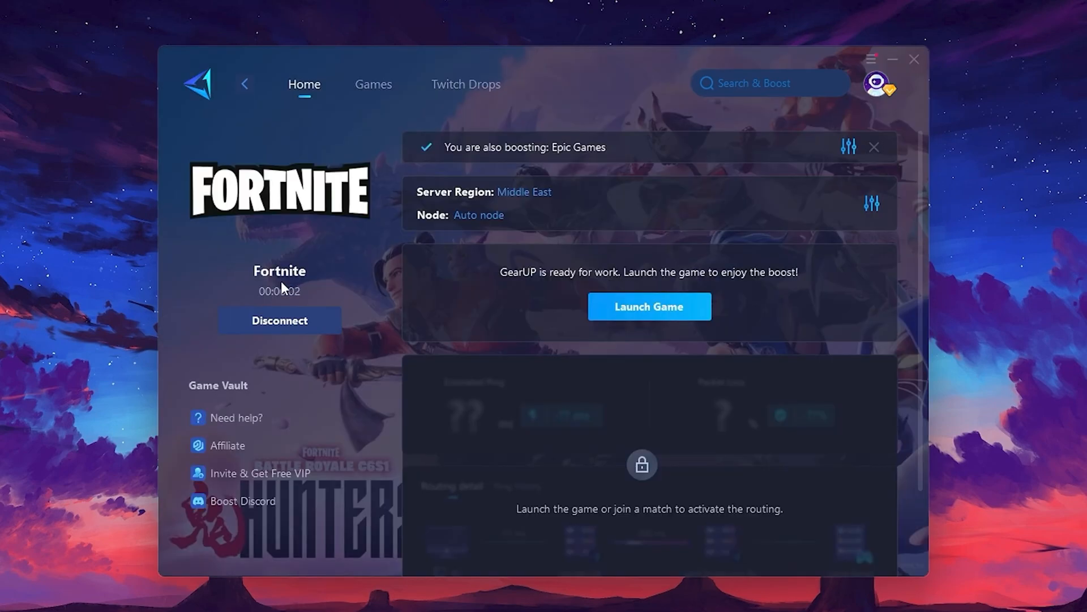
{"action": "mouse_move", "coordinate": [423, 204]}
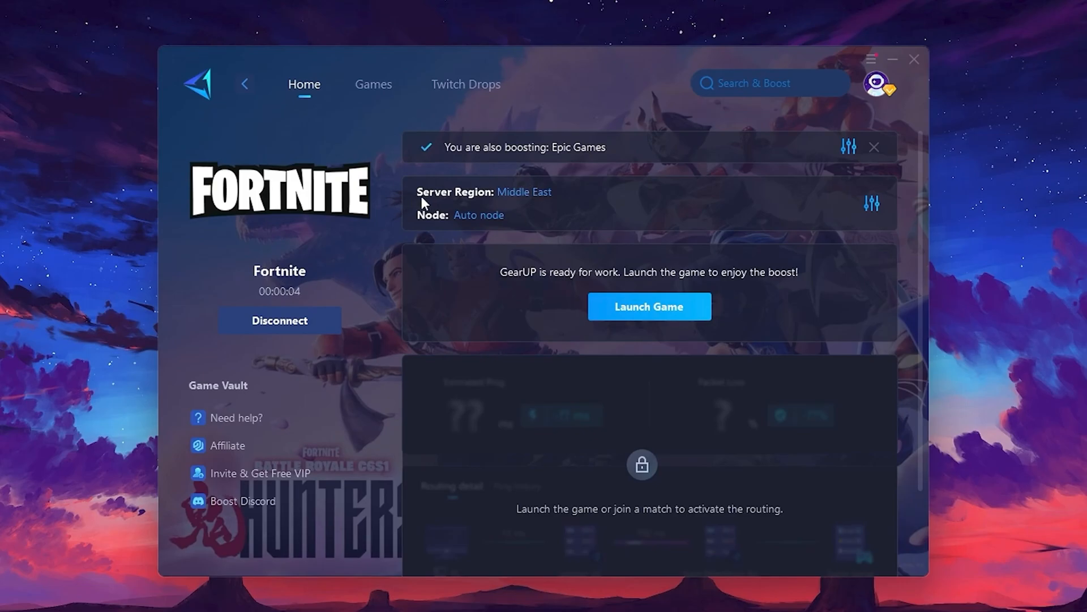
{"action": "mouse_move", "coordinate": [508, 218]}
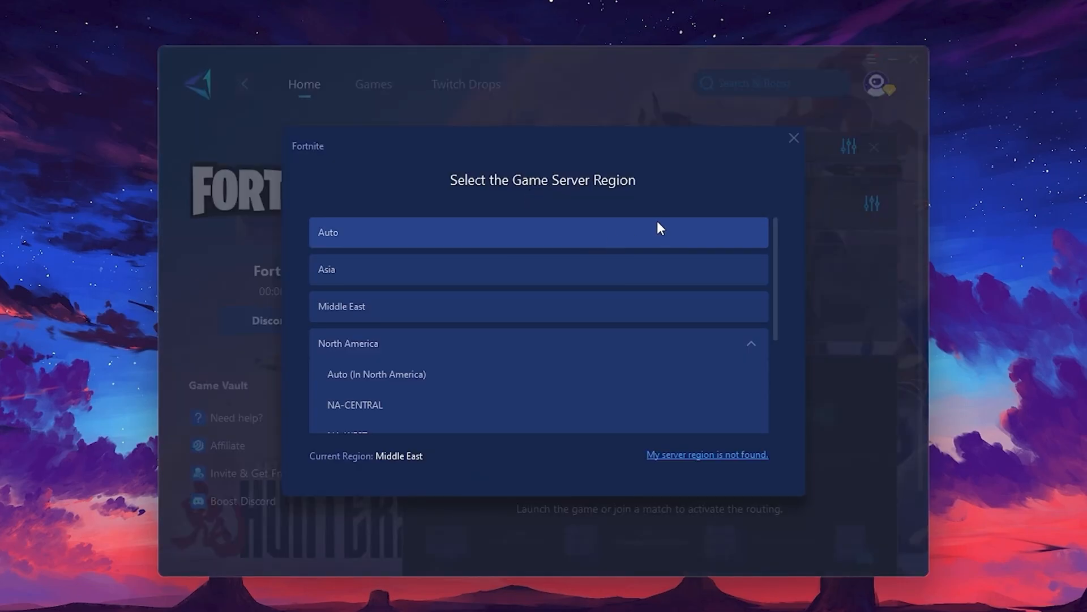
{"action": "mouse_move", "coordinate": [535, 353]}
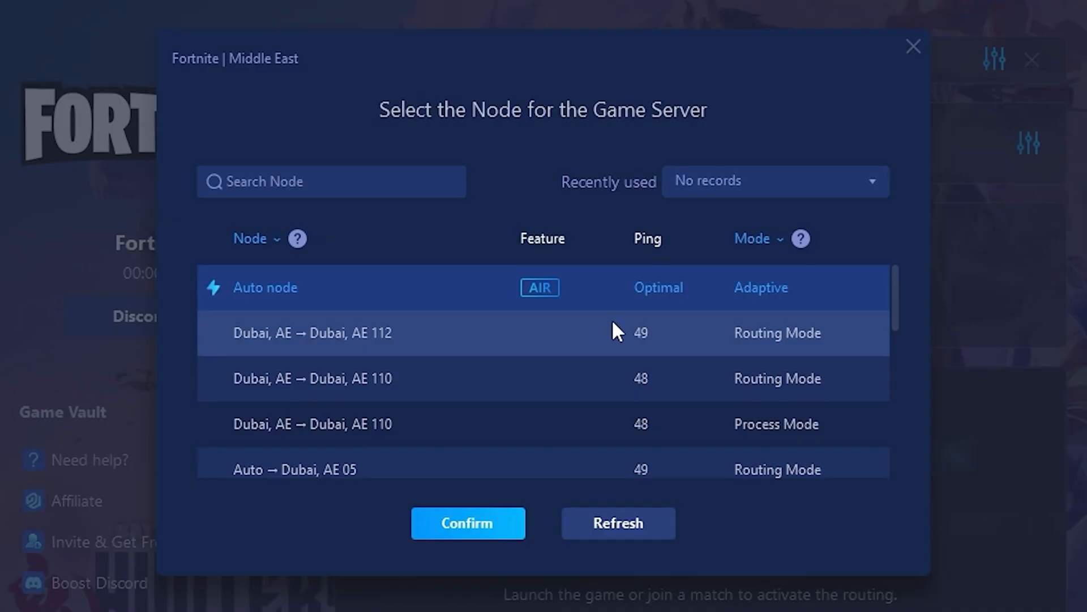
Step: Scroll the Fortnite node list to reveal Dubai (53 ms) and Muscat (67 ms) routes
{"action": "scroll", "scroll_direction": "down", "scroll_amount": 3}
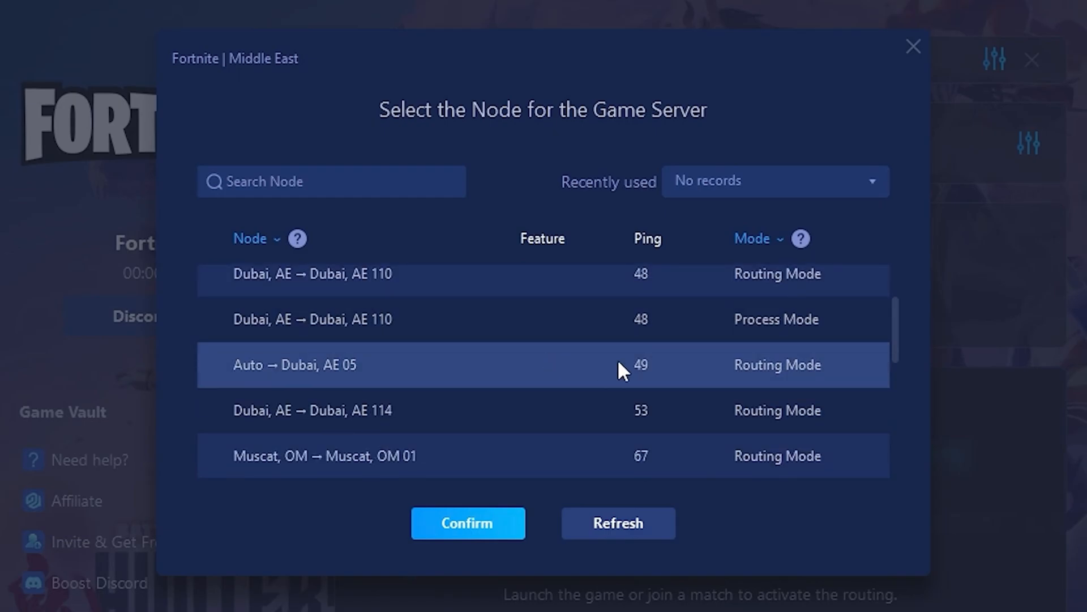
{"action": "mouse_move", "coordinate": [412, 364]}
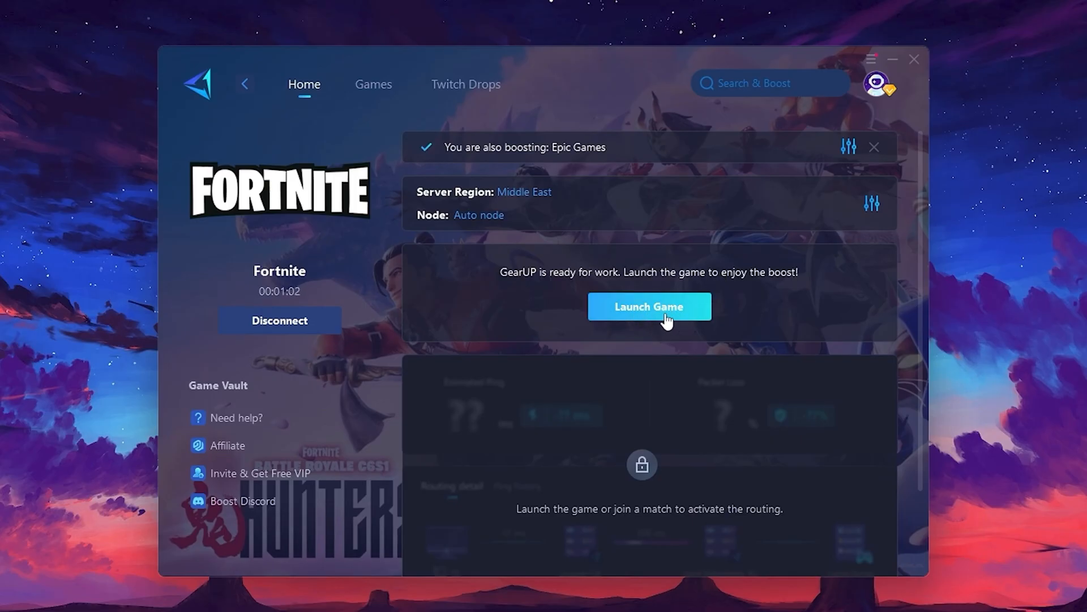
{"action": "mouse_move", "coordinate": [656, 321]}
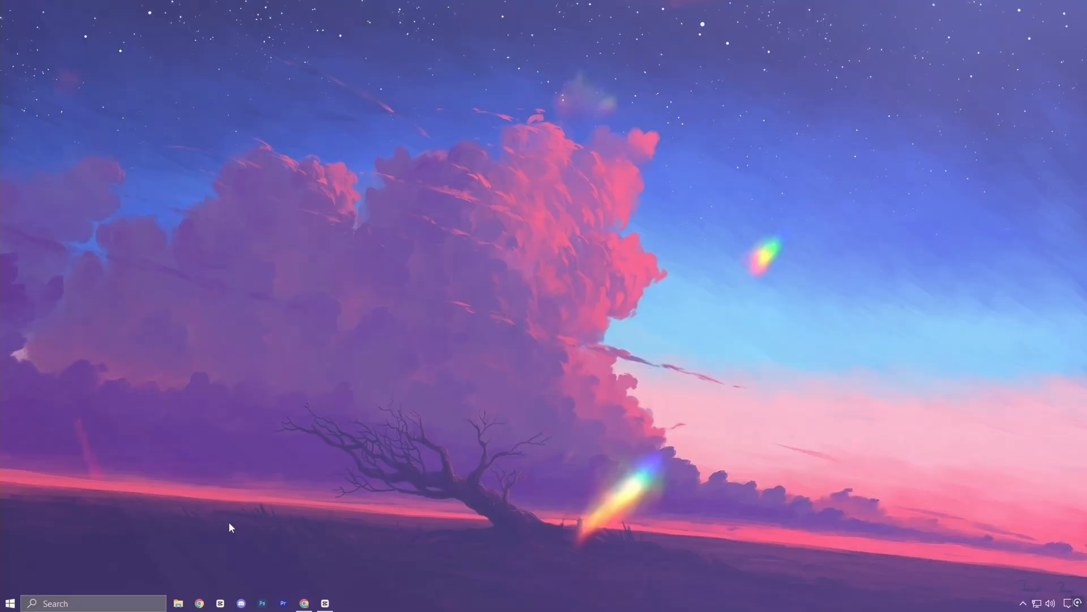
Step: Search for 'registry Editor' and launch Registry Editor from the results
{"action": "type", "text": "registry Editor"}
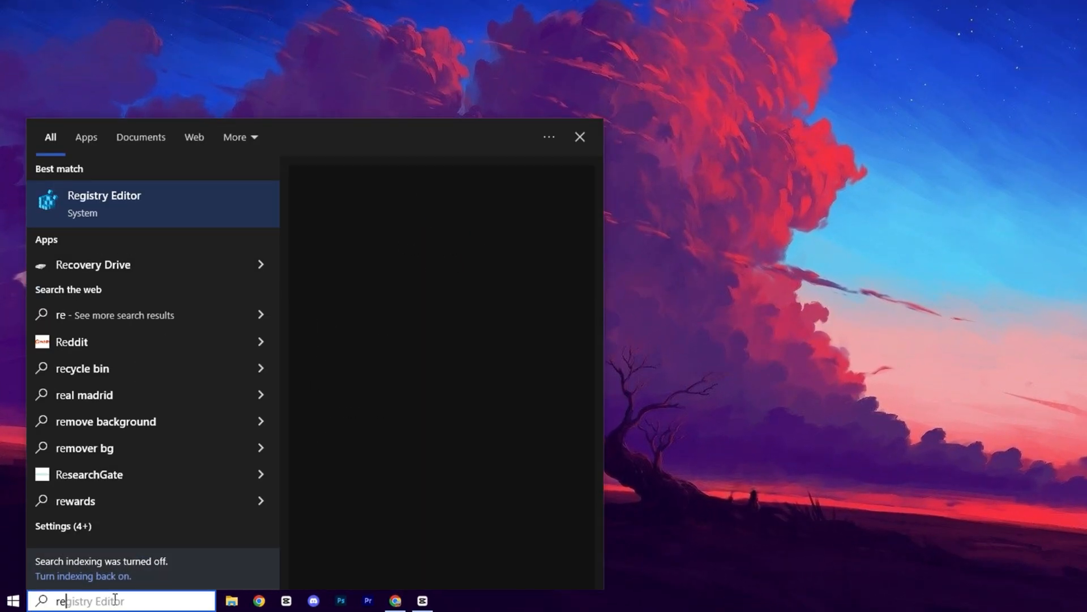
{"action": "left_click", "coordinate": [104, 204]}
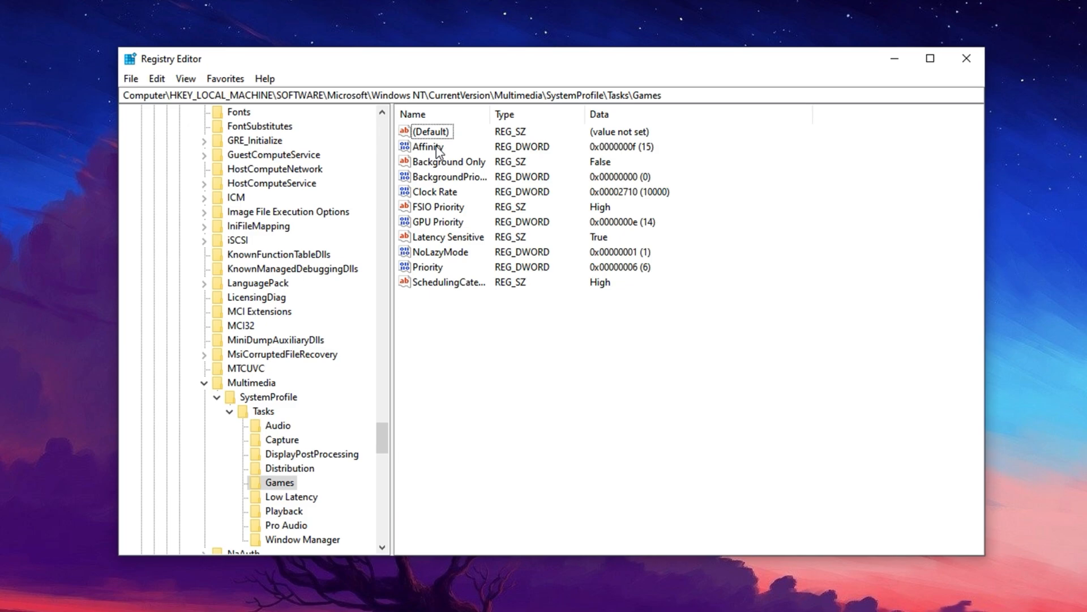
Step: Select the Affinity, BackgroundPriority and GPU Priority values in the Games key
{"action": "left_click", "coordinate": [425, 146]}
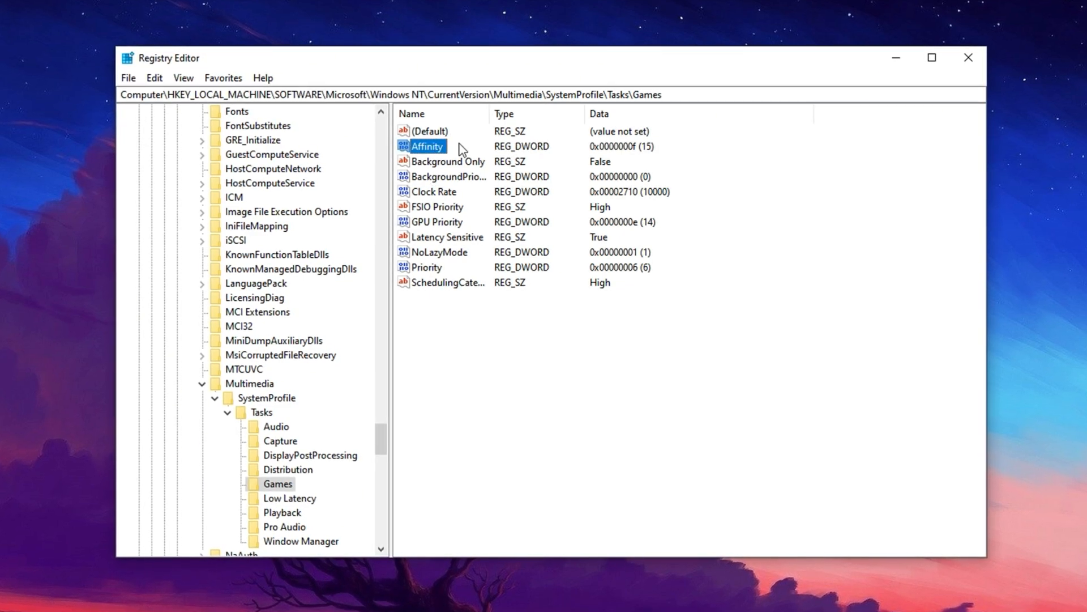
{"action": "left_click", "coordinate": [447, 176]}
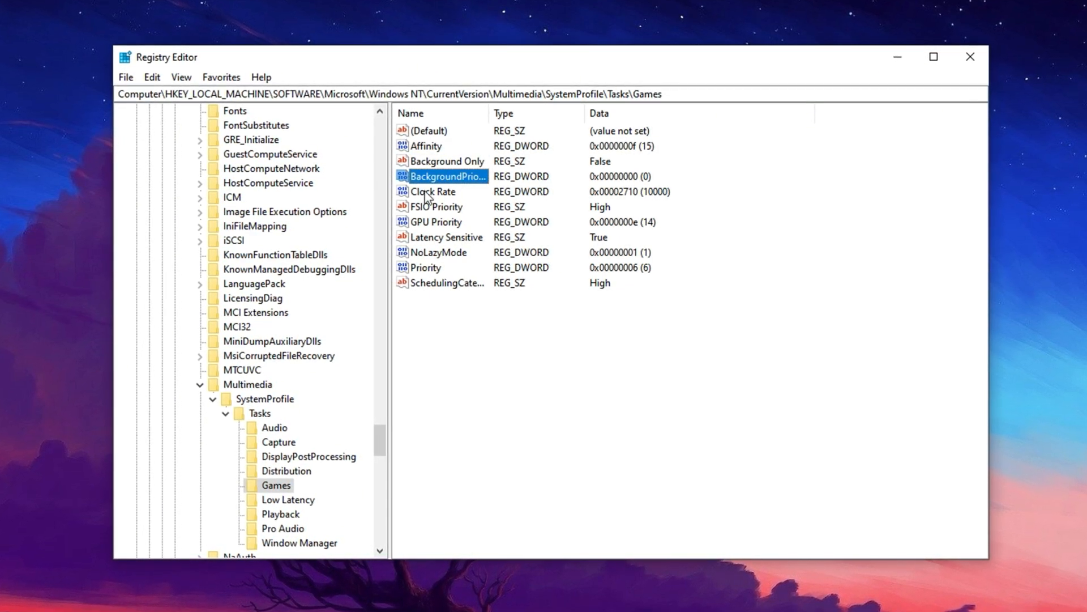
{"action": "left_click", "coordinate": [436, 222]}
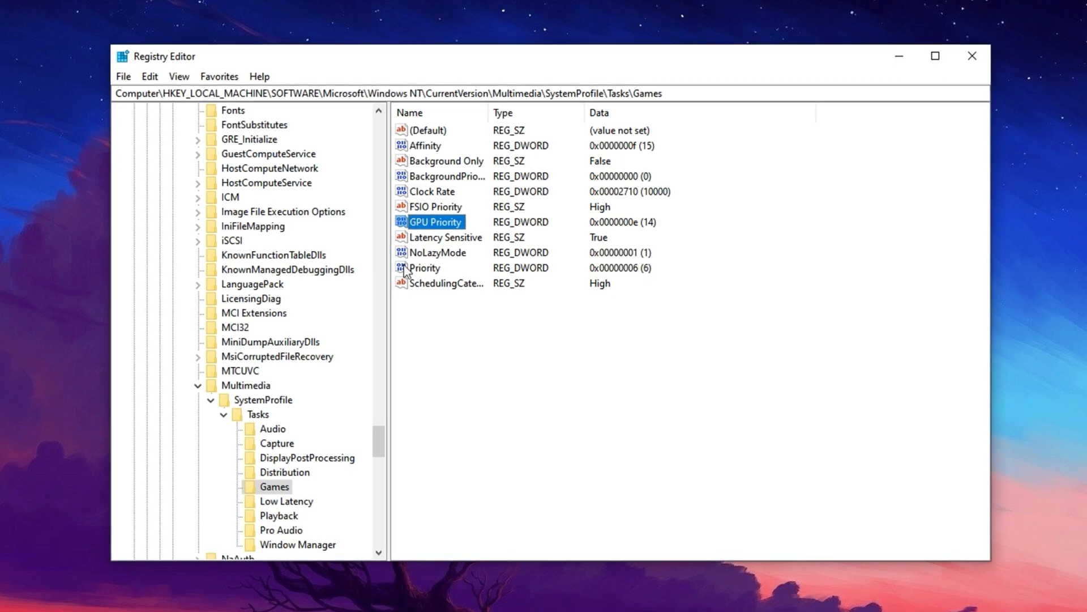
{"action": "mouse_move", "coordinate": [487, 154]}
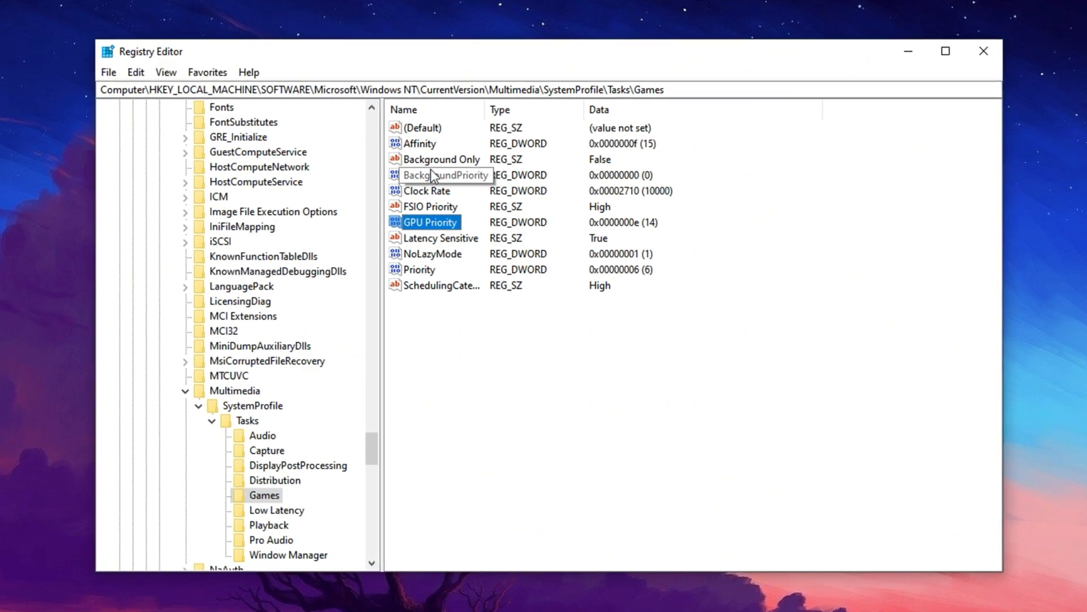
{"action": "left_click", "coordinate": [418, 144]}
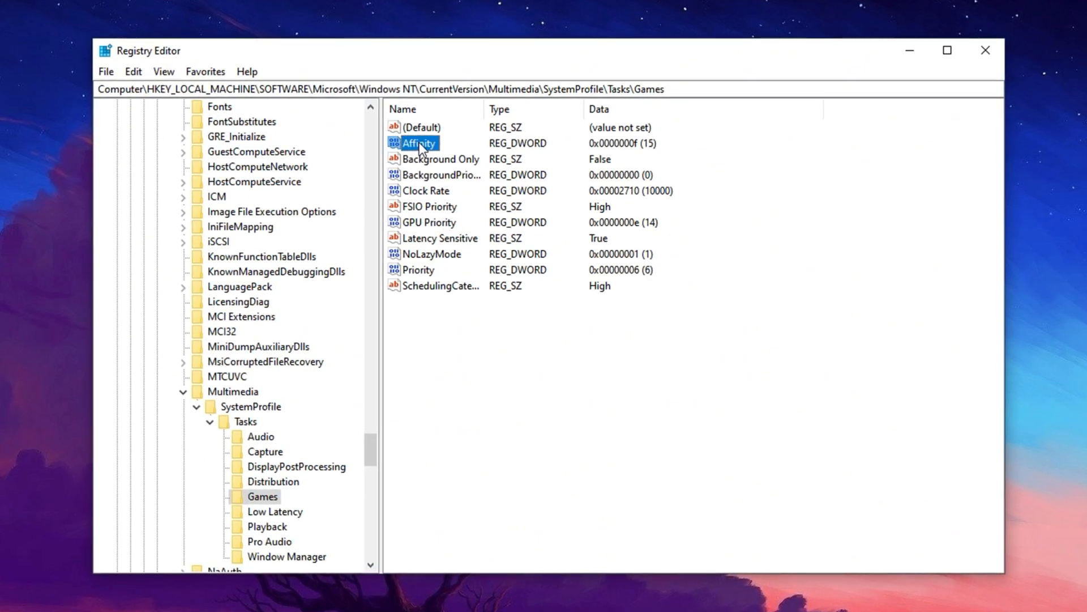
Step: Inspect the Affinity value, then open GPU Priority for editing
{"action": "double_click", "coordinate": [418, 143]}
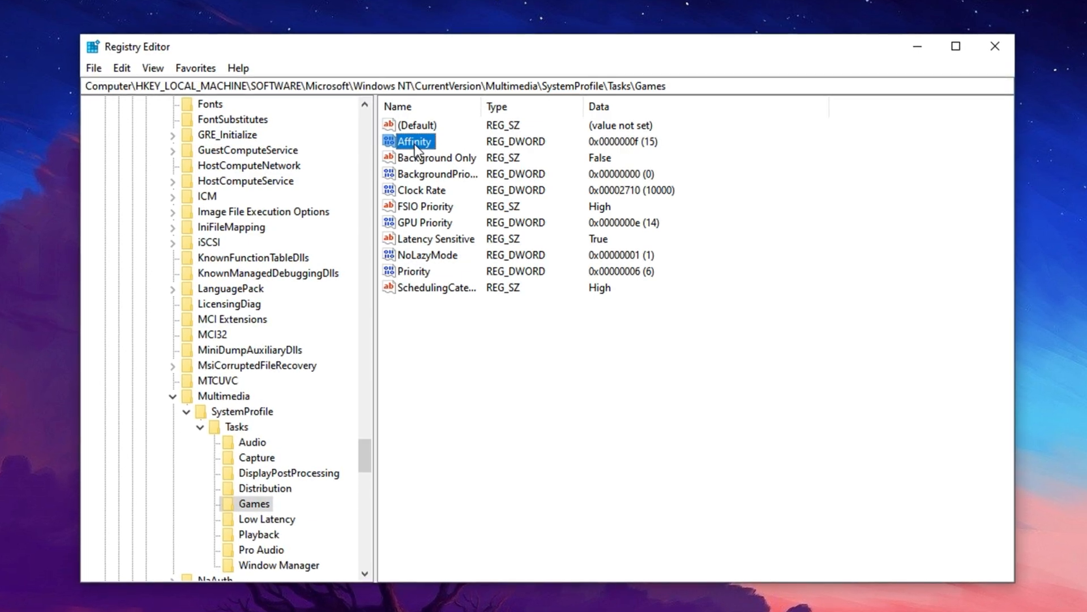
{"action": "double_click", "coordinate": [437, 157]}
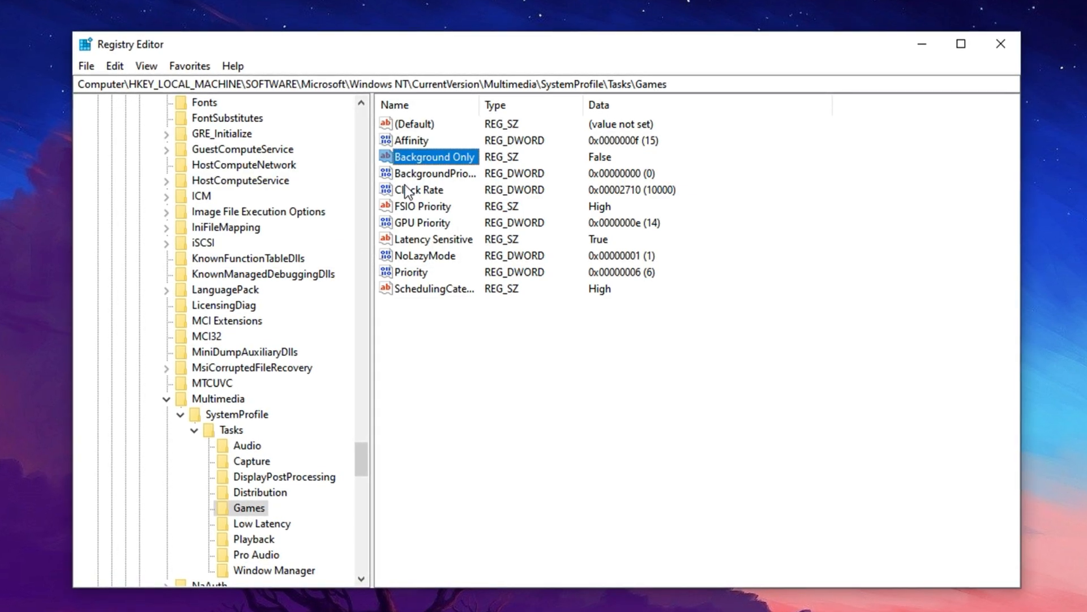
{"action": "mouse_move", "coordinate": [435, 177]}
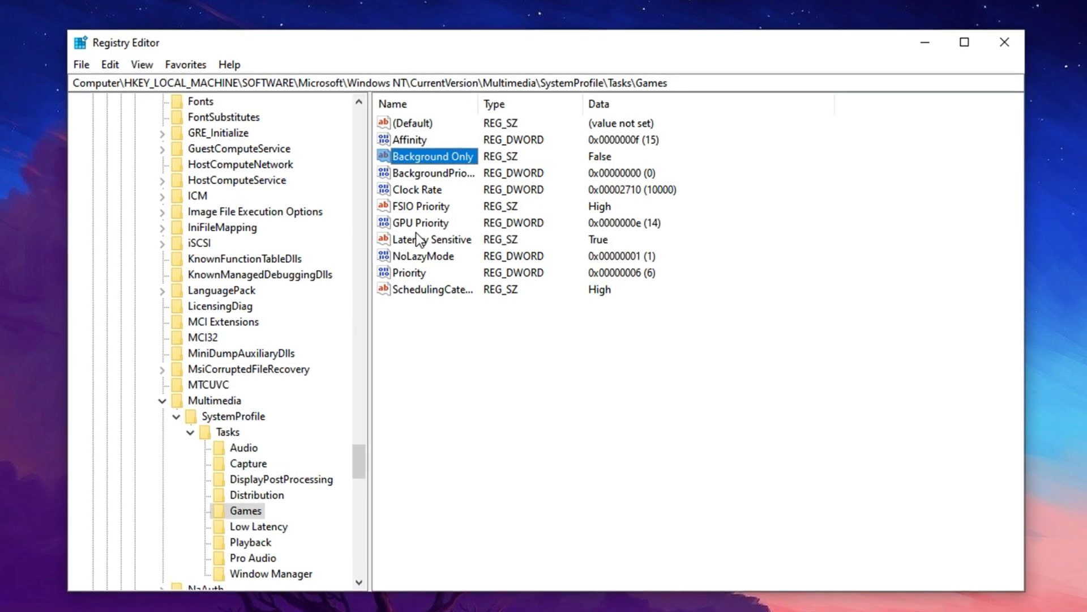
{"action": "double_click", "coordinate": [421, 223]}
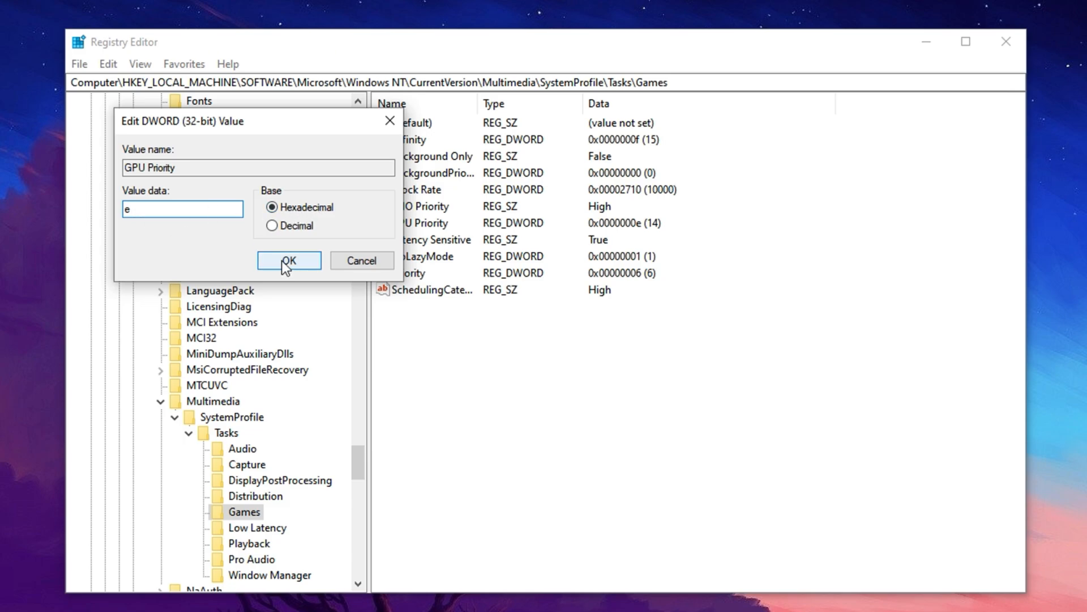
Step: Confirm GPU Priority e (14), Priority 6 and SchedulingCategory High
{"action": "left_click", "coordinate": [288, 261]}
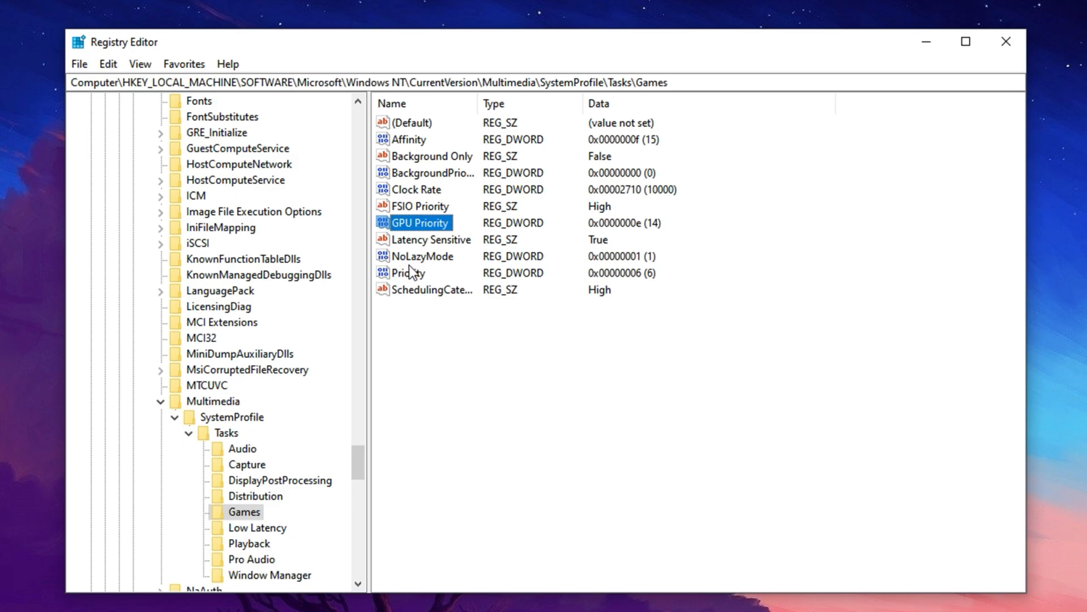
{"action": "double_click", "coordinate": [402, 273]}
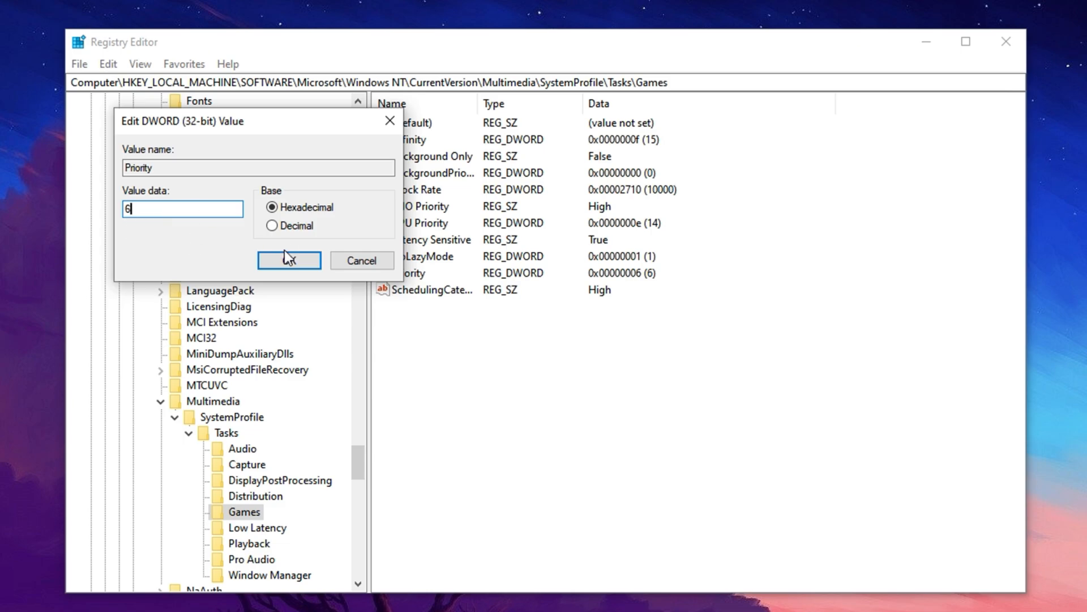
{"action": "left_click", "coordinate": [288, 260]}
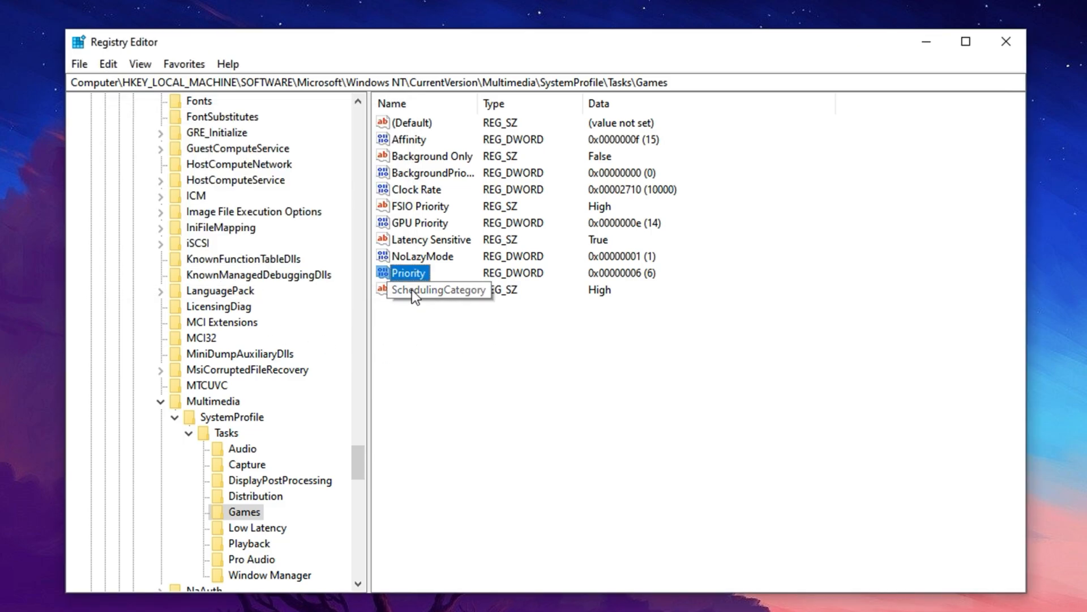
{"action": "mouse_move", "coordinate": [432, 317]}
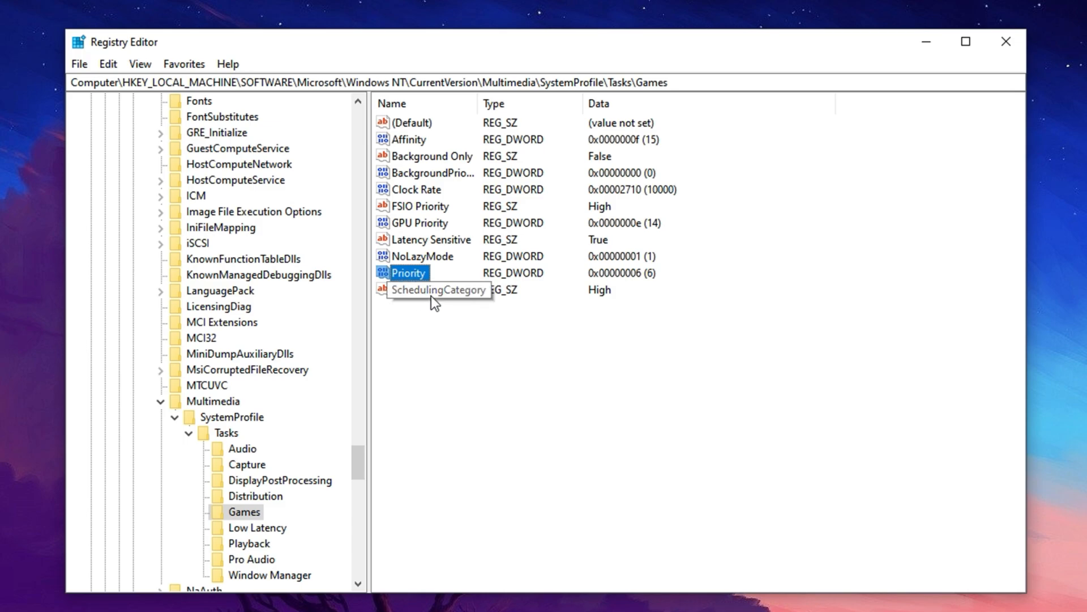
{"action": "double_click", "coordinate": [439, 290]}
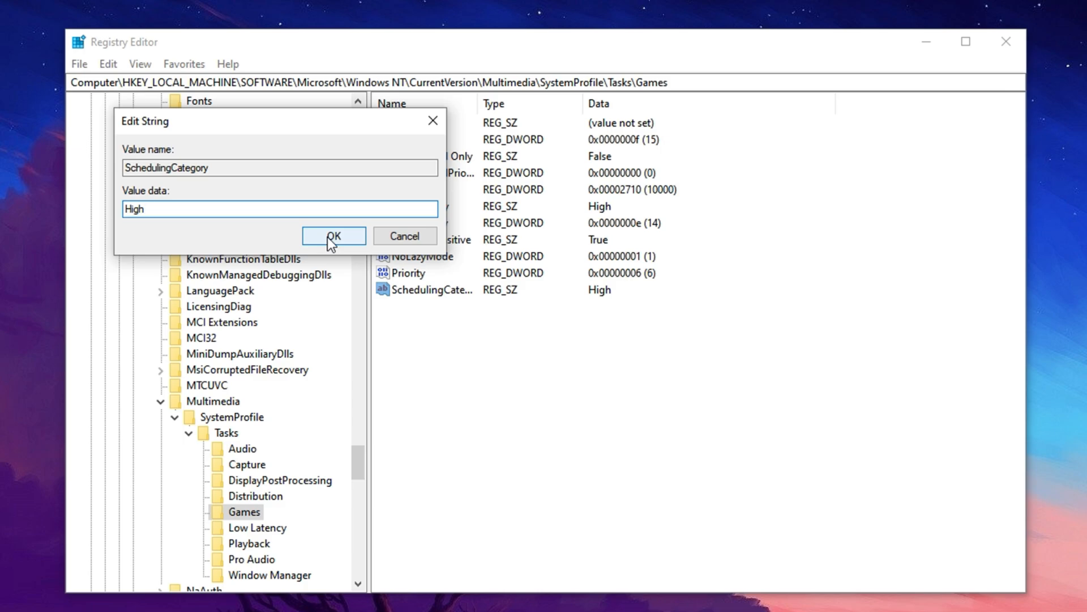
{"action": "left_click", "coordinate": [334, 235]}
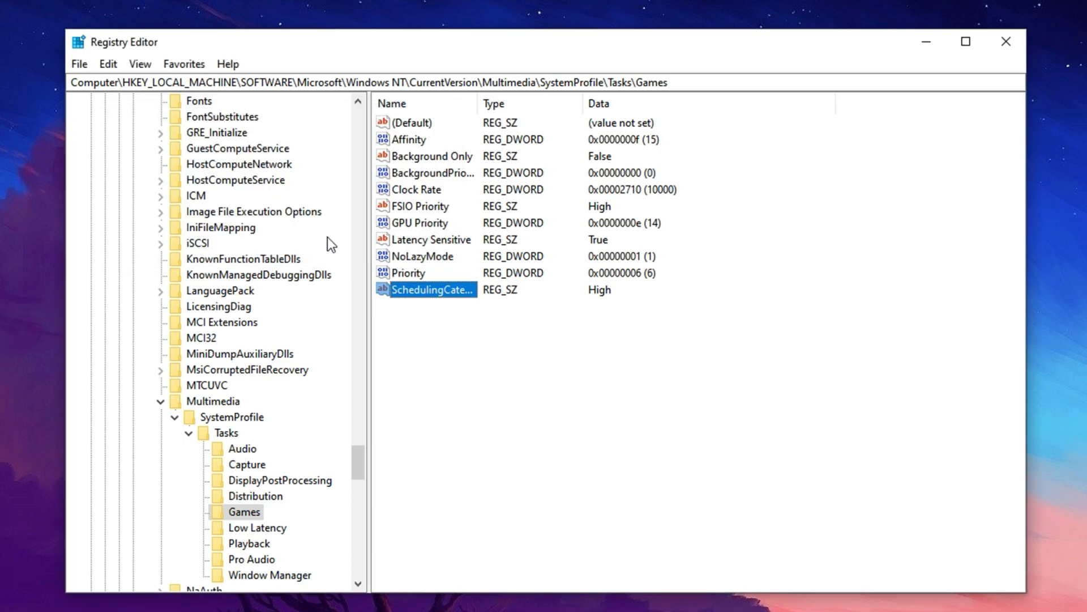
{"action": "mouse_move", "coordinate": [426, 316]}
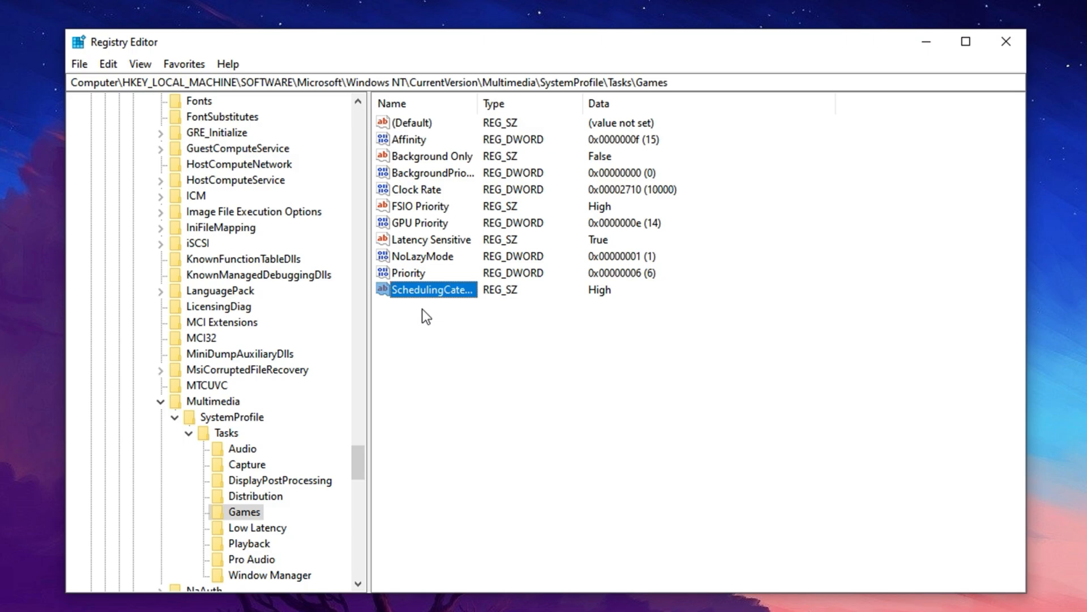
{"action": "mouse_move", "coordinate": [435, 211]}
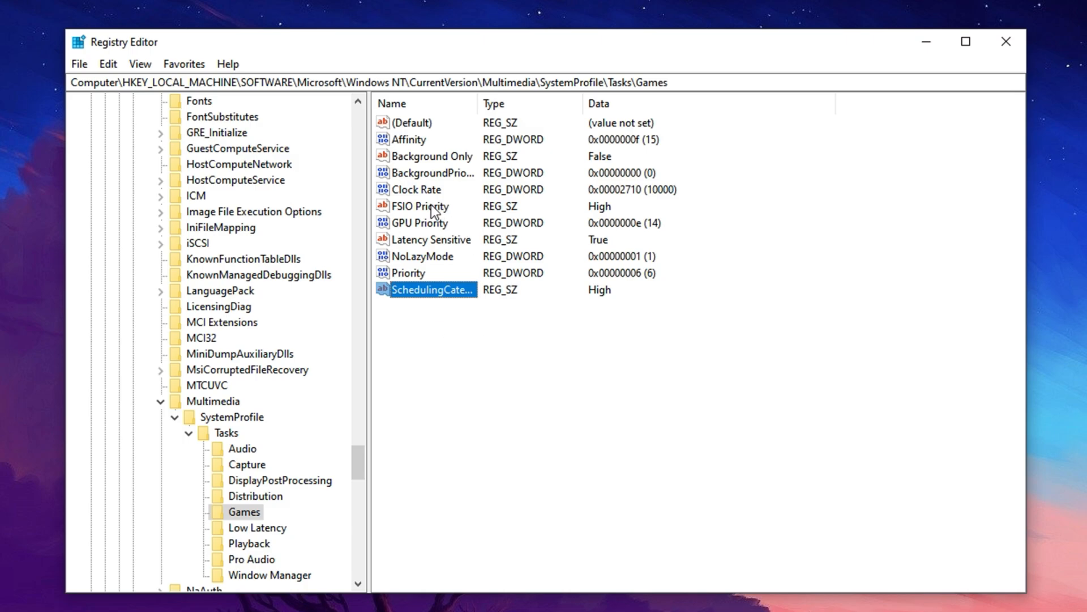
Step: Open FSIO Priority and confirm its value data as High
{"action": "double_click", "coordinate": [424, 207]}
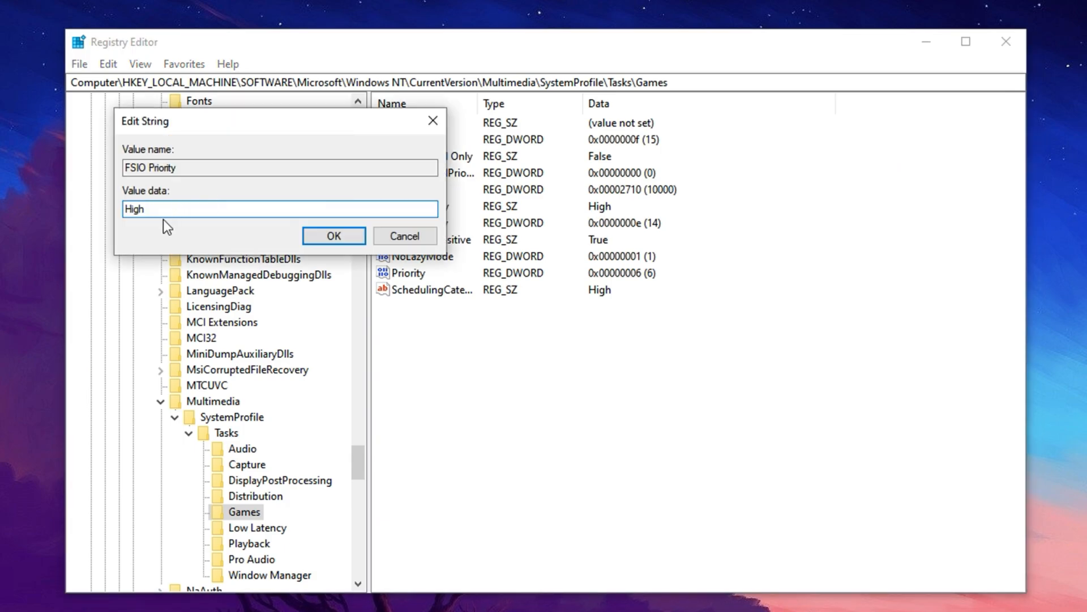
{"action": "left_click", "coordinate": [153, 210]}
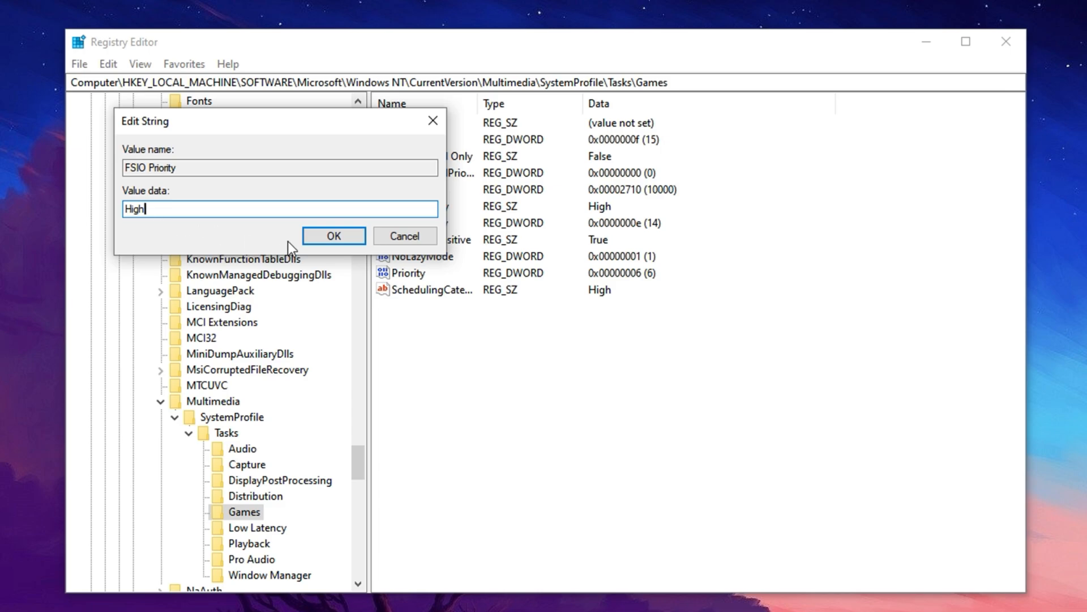
{"action": "left_click", "coordinate": [333, 236]}
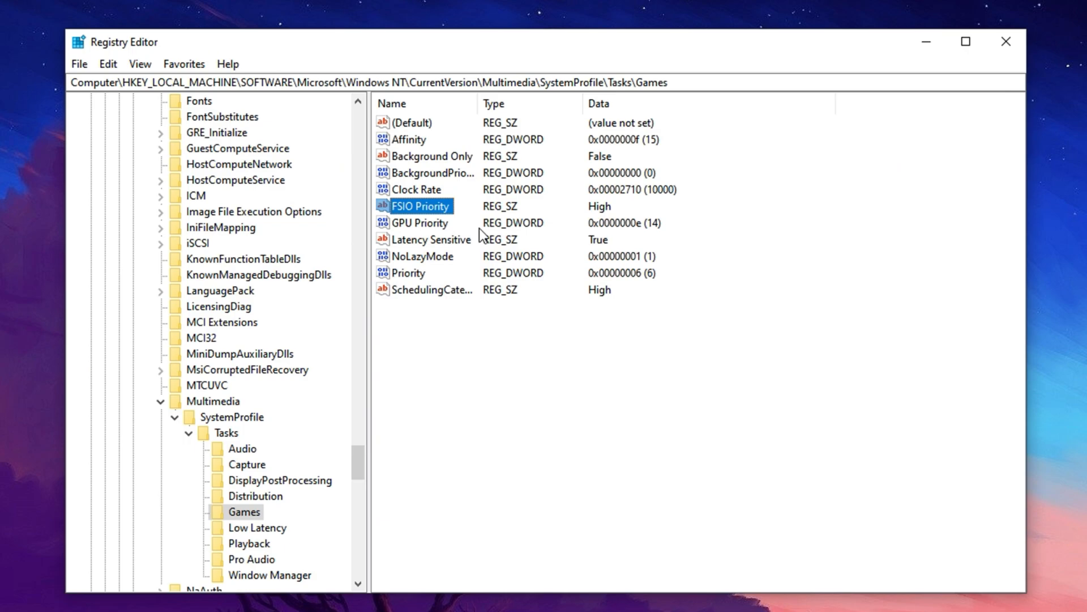
{"action": "mouse_move", "coordinate": [495, 217]}
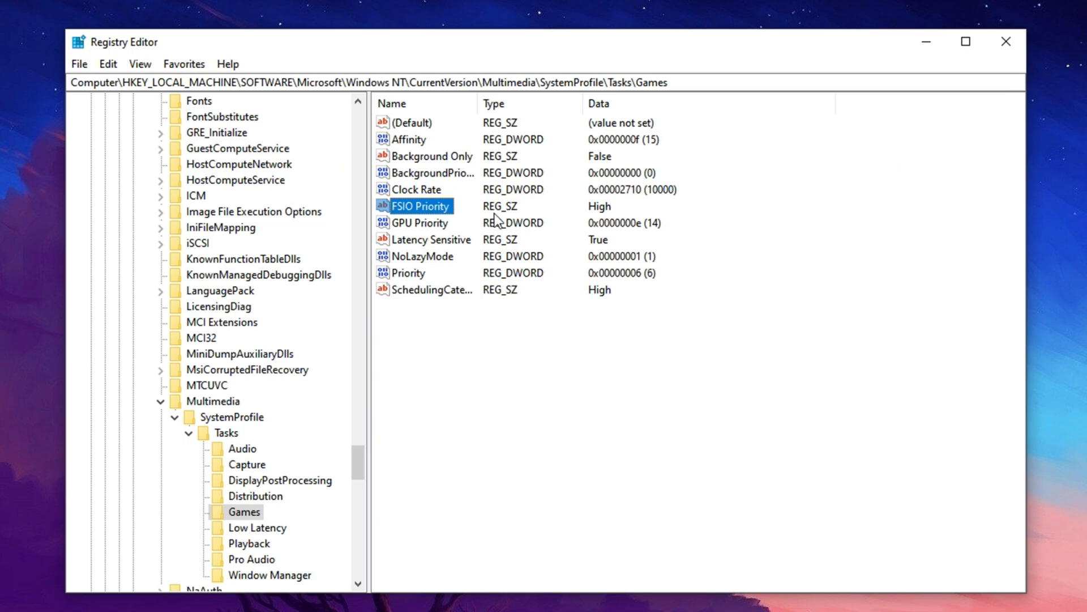
{"action": "mouse_move", "coordinate": [519, 225]}
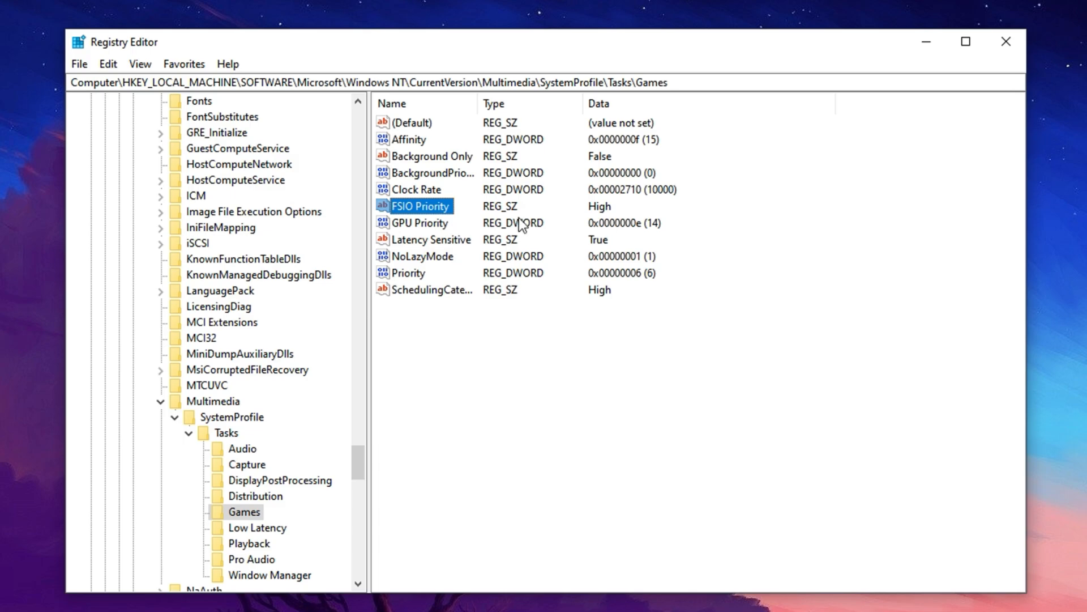
{"action": "mouse_move", "coordinate": [478, 246]}
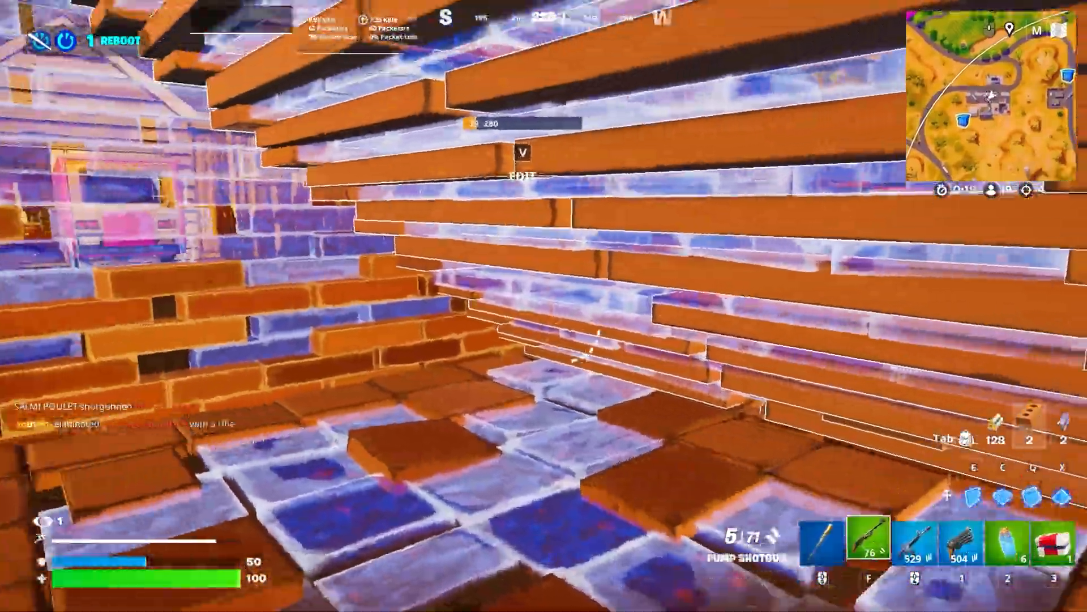
Step: Play Fortnite, building walls and ramps inside a brick-and-crystal structure
{"action": "key", "text": "4"}
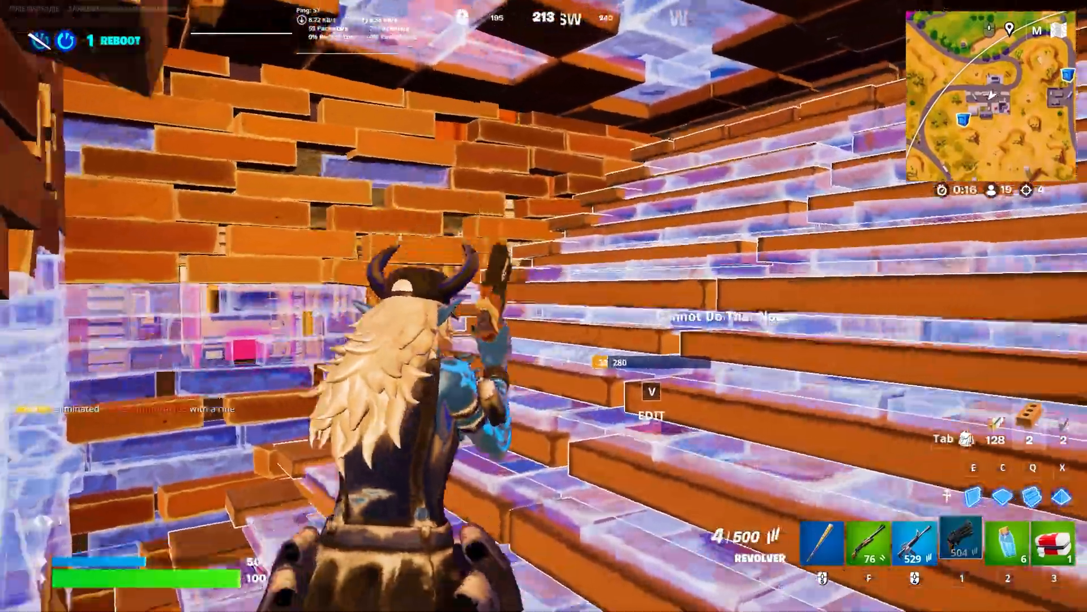